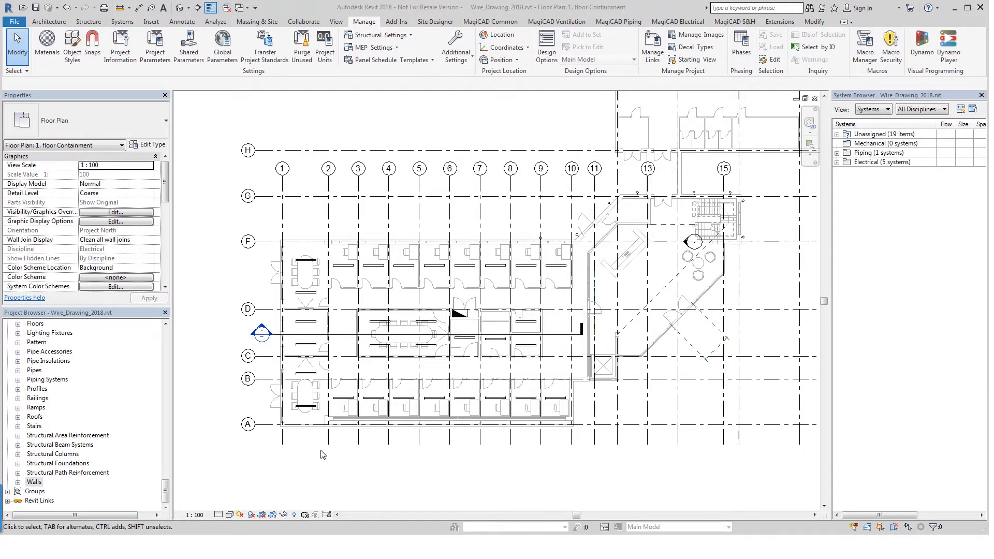
pyautogui.moveTo(580, 231)
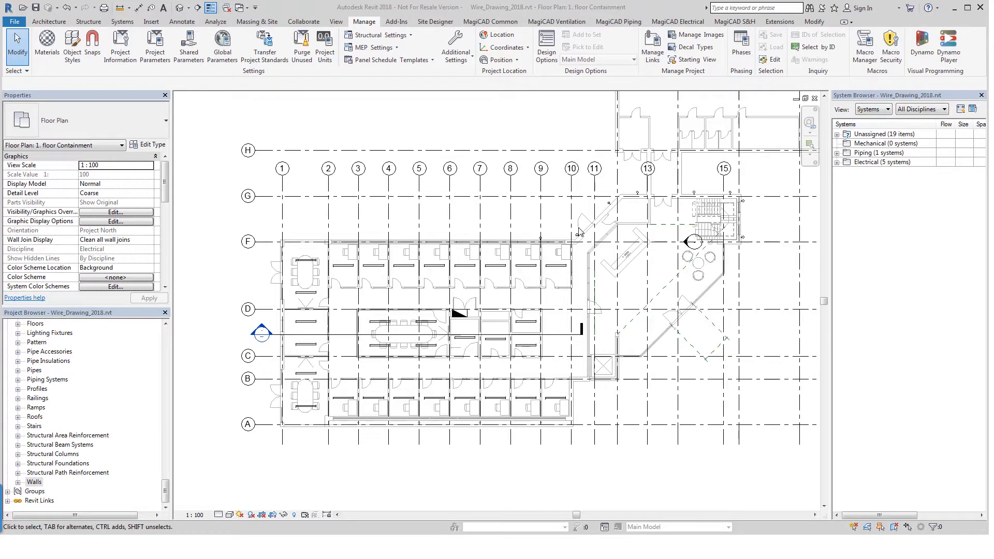
pyautogui.moveTo(677, 20)
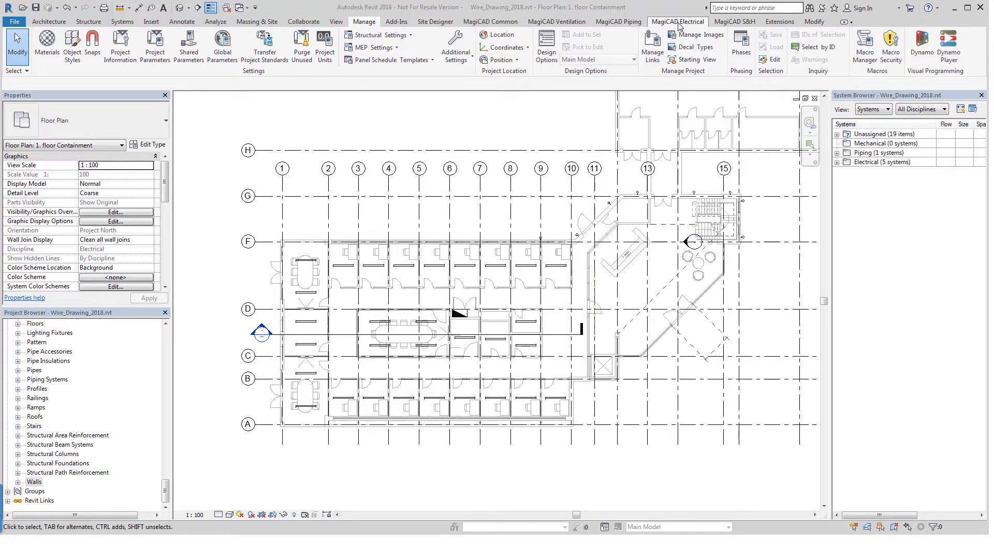
# Show the MagiCAD Electrical ribbon tools in the Wire_Drawing_2018 project
pyautogui.click(677, 21)
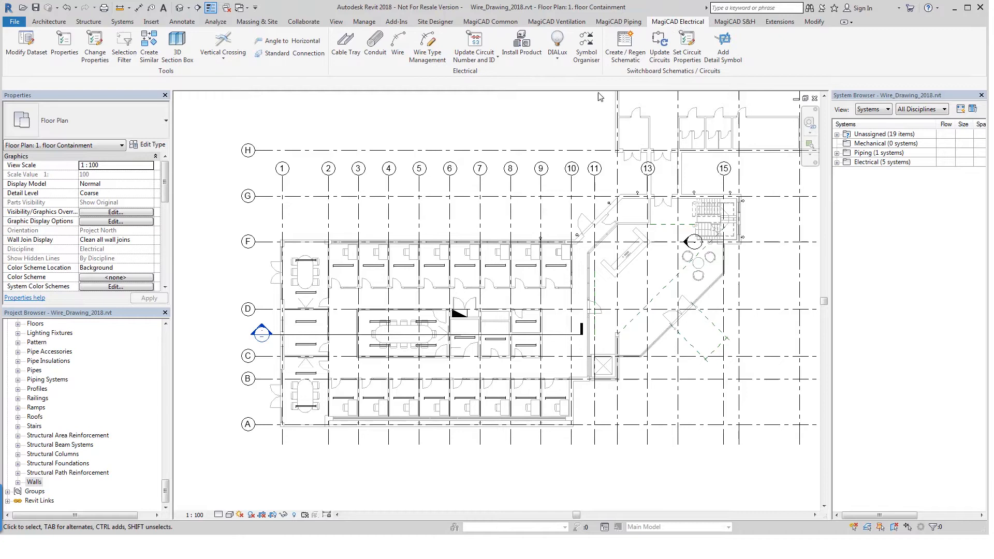
pyautogui.moveTo(462, 96)
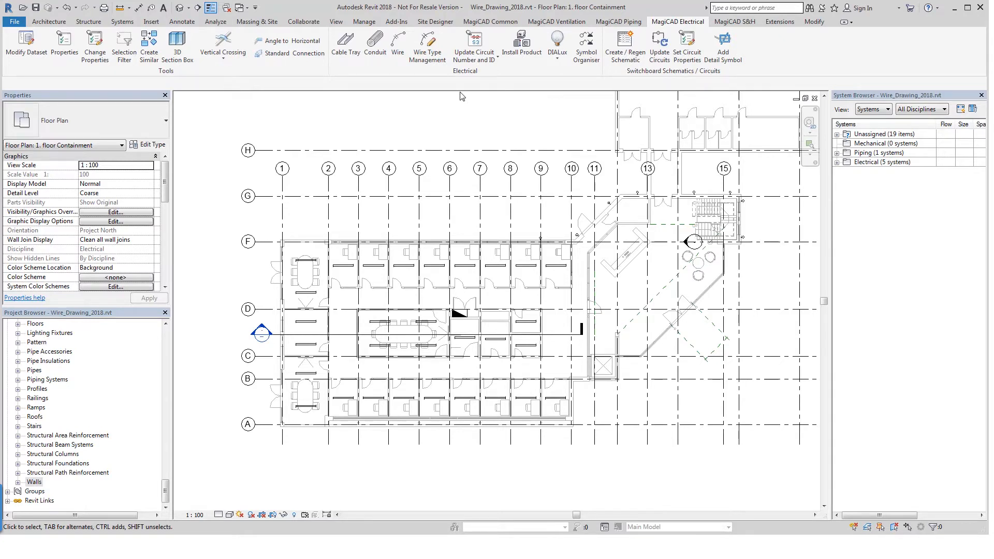
pyautogui.moveTo(427, 46)
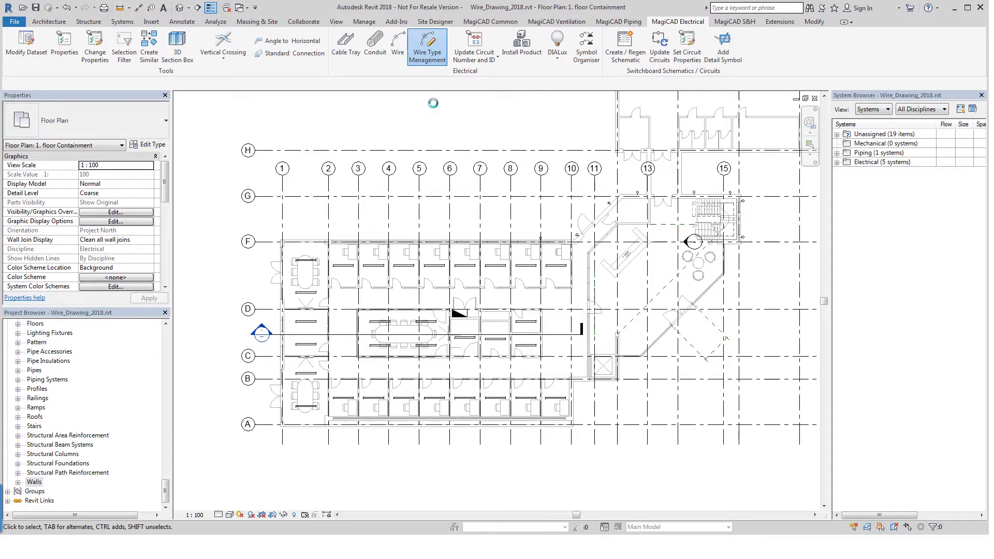
# In Wire Type Management, re-sort the cable list by Material then by Name
pyautogui.click(428, 47)
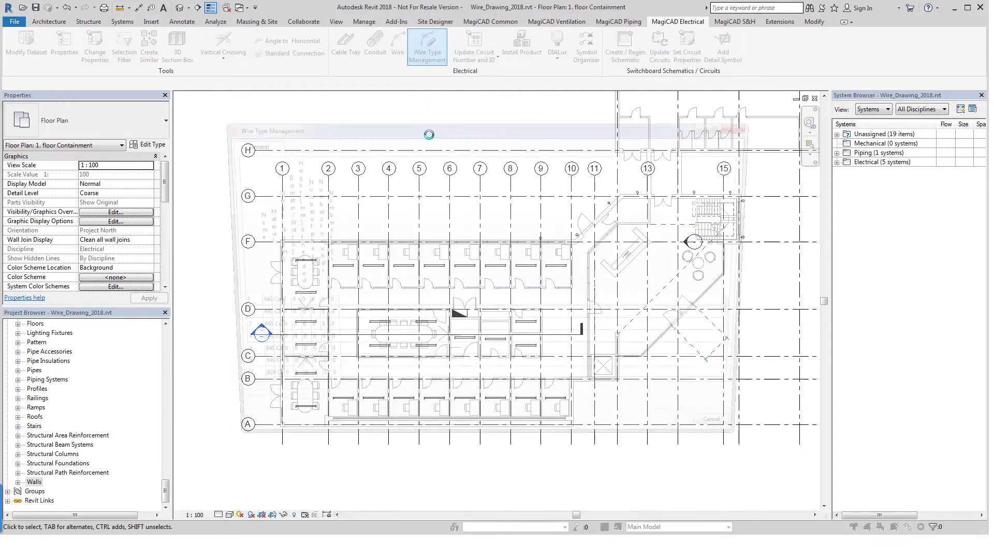
pyautogui.click(426, 47)
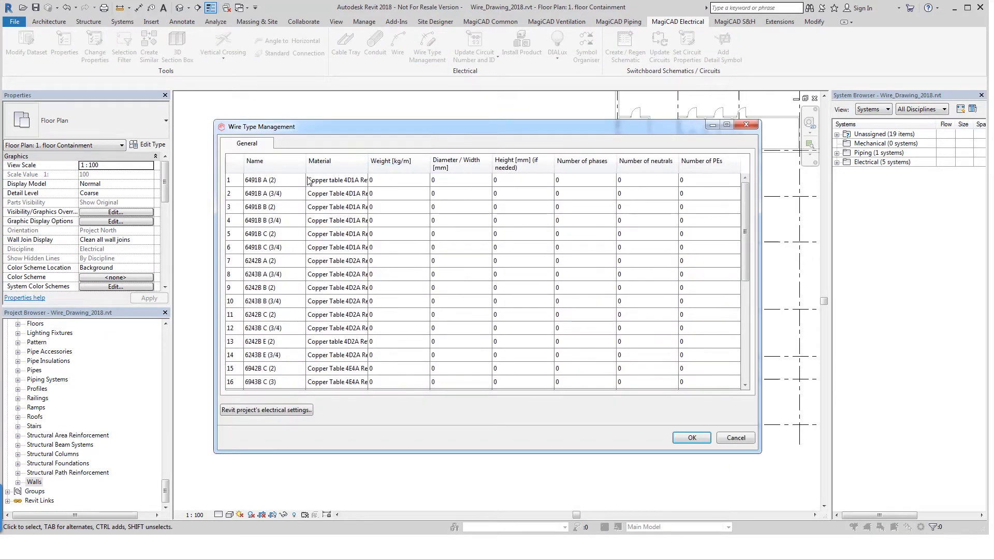
pyautogui.moveTo(293, 188)
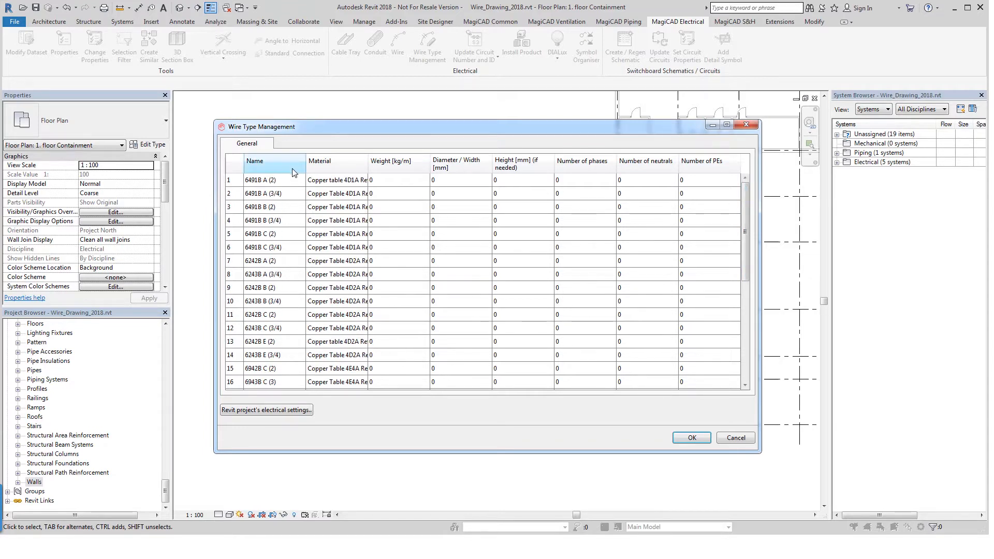
pyautogui.moveTo(278, 163)
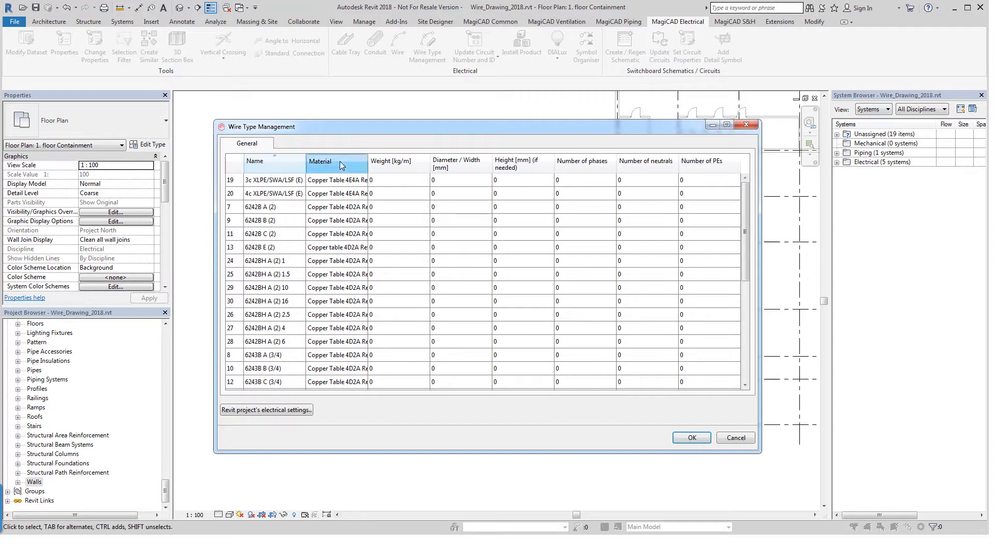
pyautogui.click(456, 163)
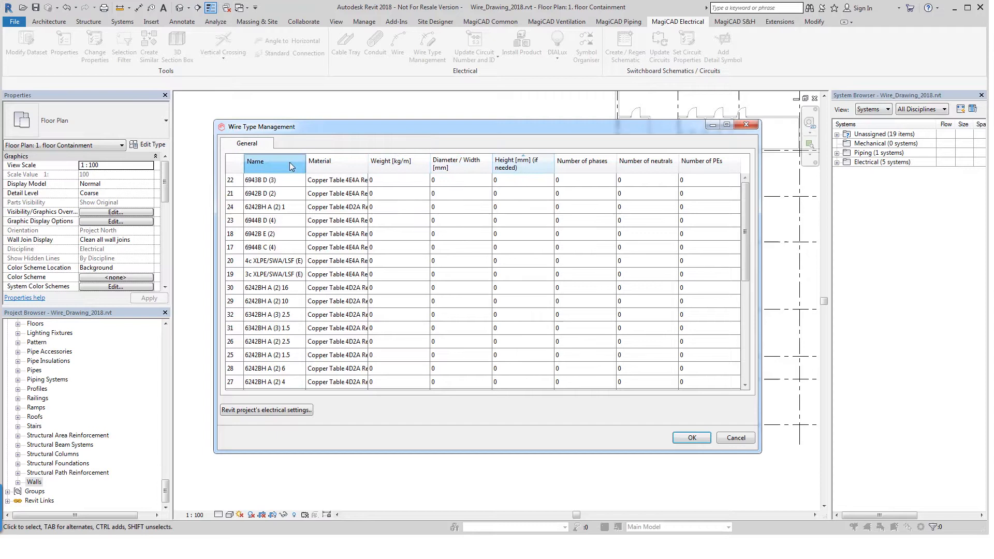
pyautogui.click(255, 161)
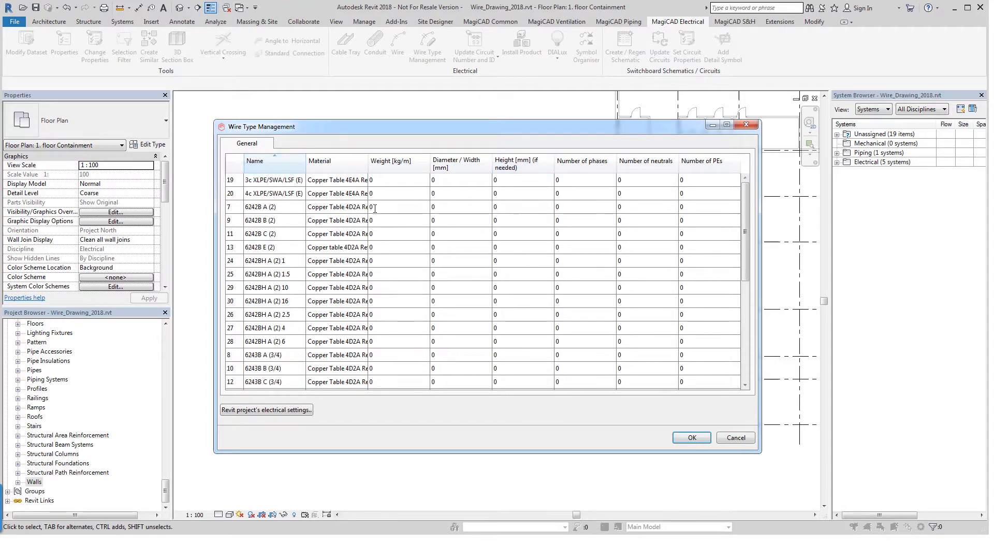
pyautogui.moveTo(383, 220)
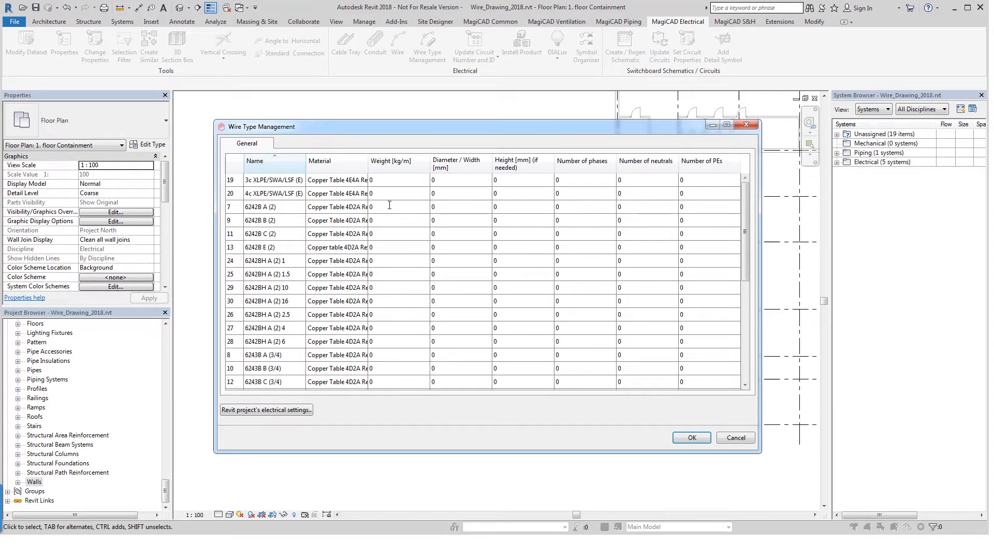
pyautogui.moveTo(471, 182)
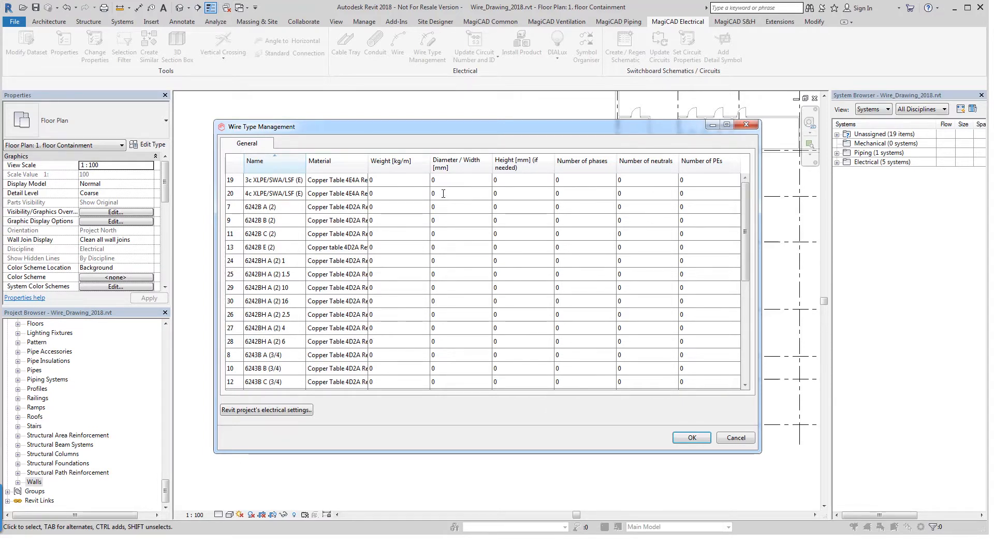
pyautogui.moveTo(618, 204)
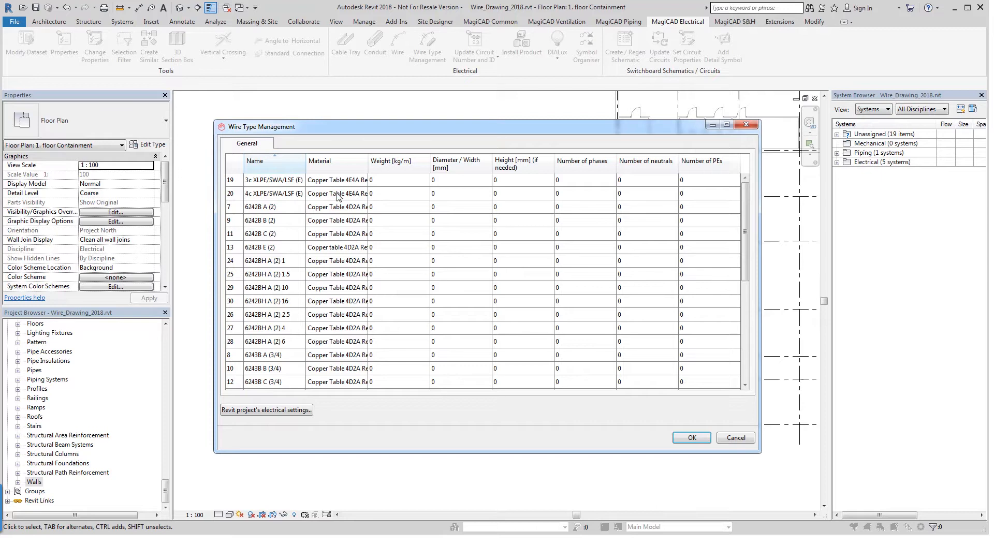
pyautogui.moveTo(563, 202)
pyautogui.write('3')
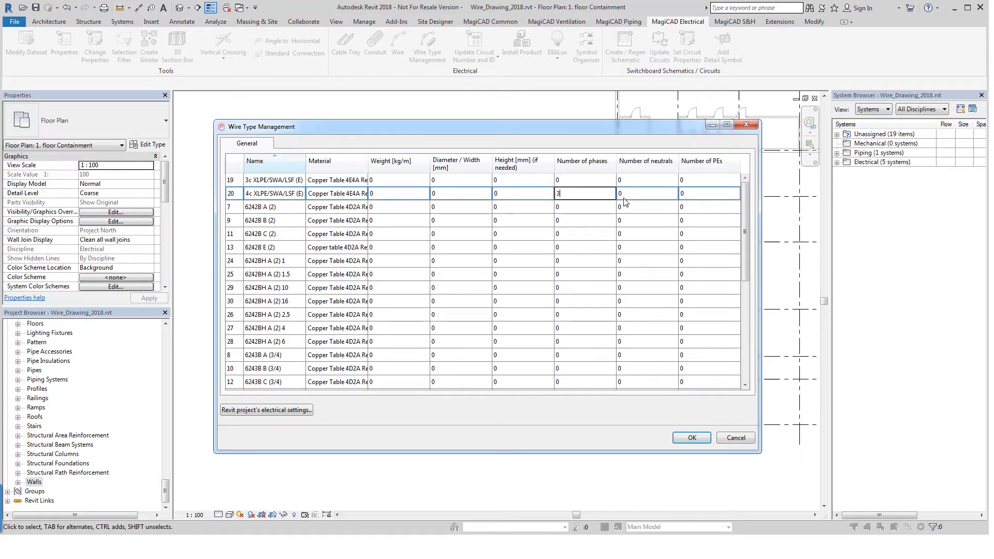
# Enter 1 neutral and 1 PE for the 4c XLPE/SWA/LSF (E) cable row
pyautogui.click(645, 194)
pyautogui.write('1')
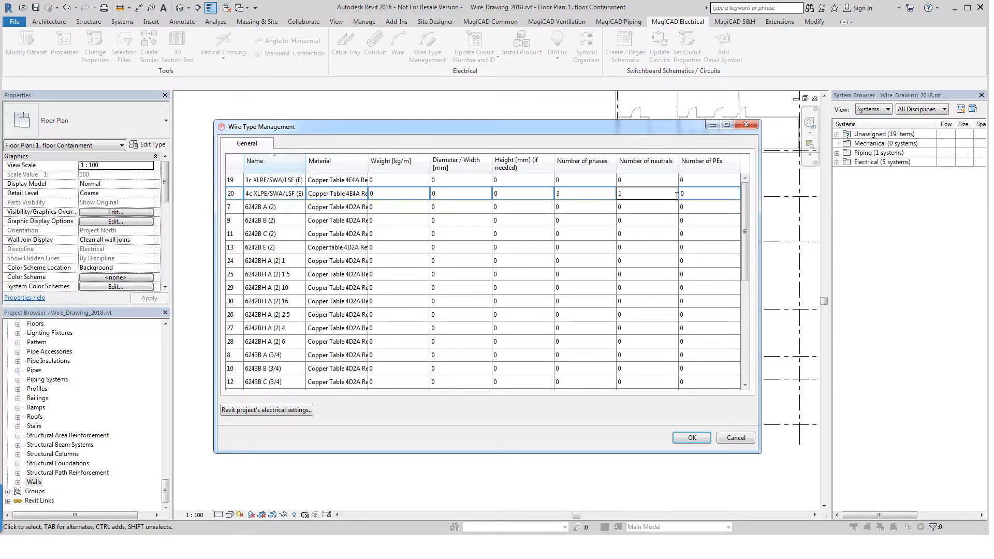
pyautogui.click(708, 194)
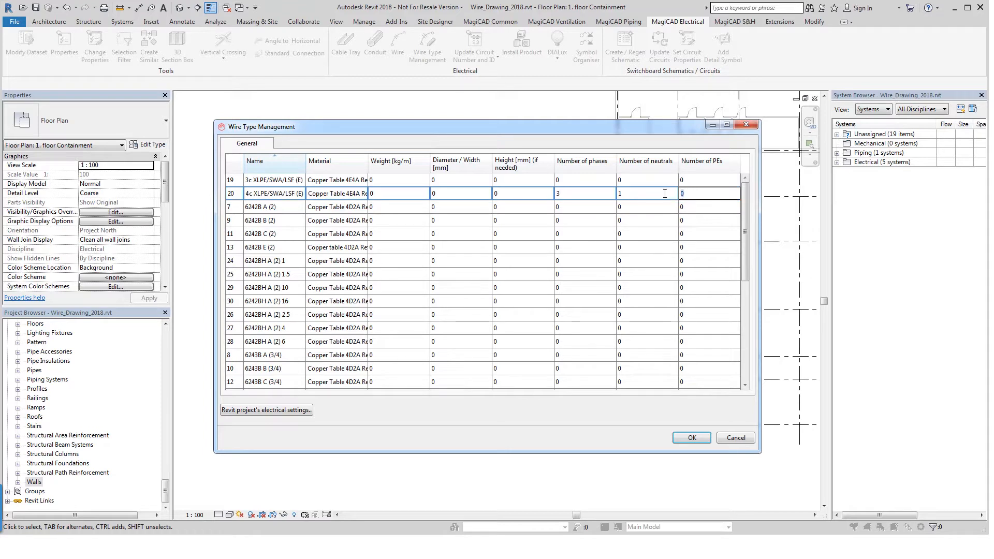
pyautogui.write('1')
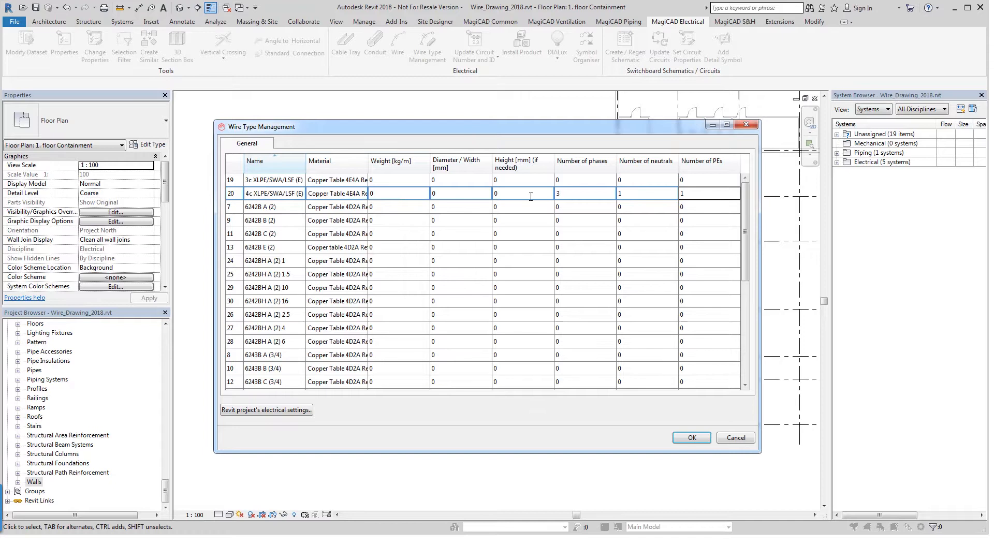
pyautogui.moveTo(484, 204)
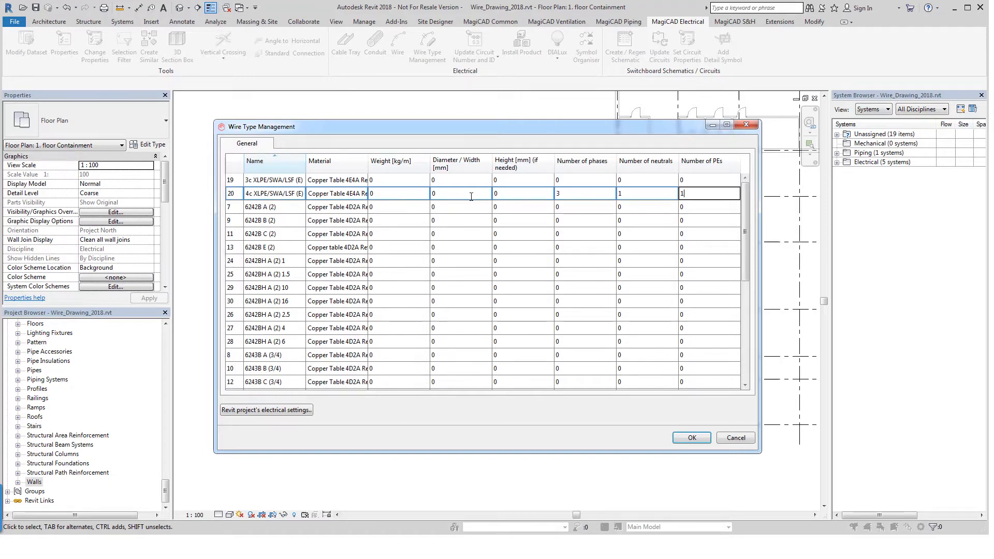
pyautogui.moveTo(452, 173)
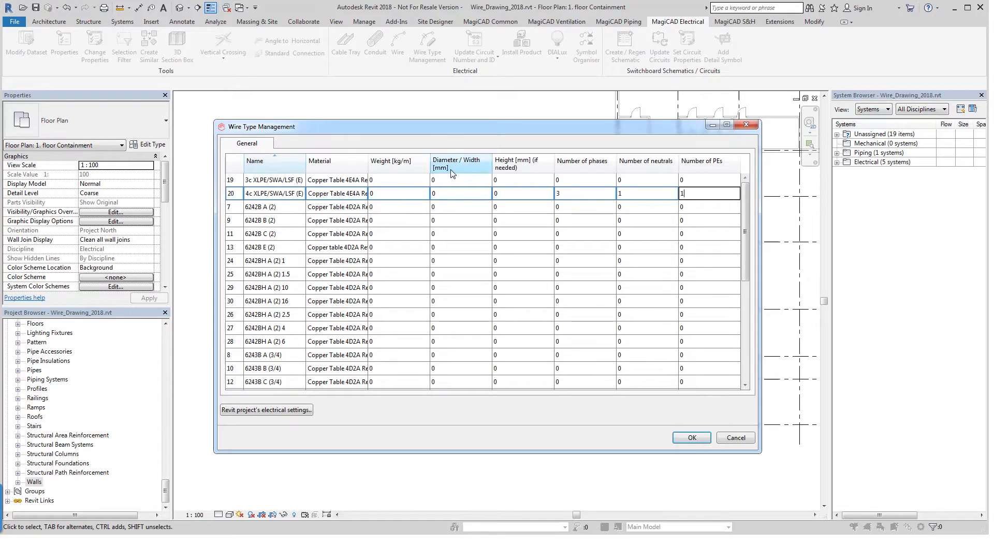
pyautogui.moveTo(448, 193)
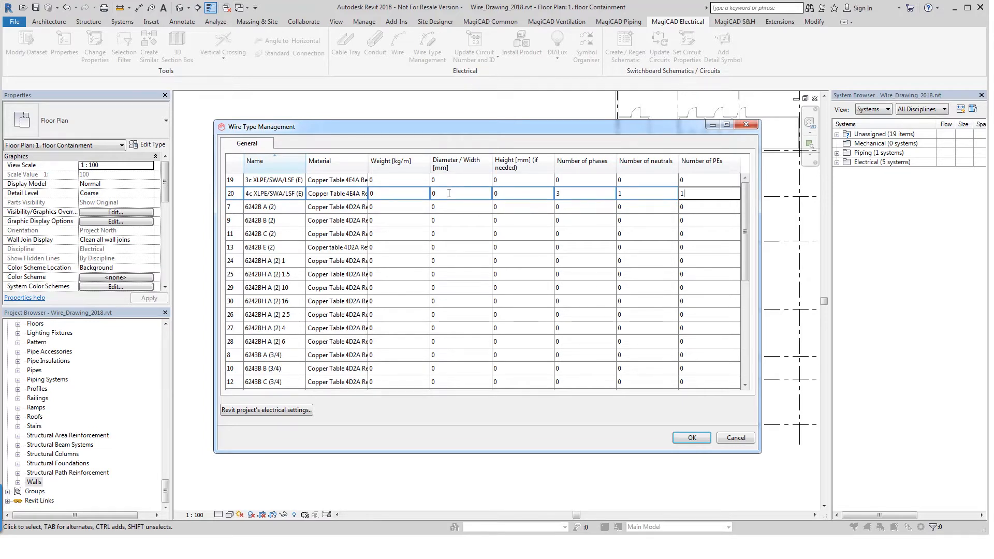
pyautogui.moveTo(400, 193)
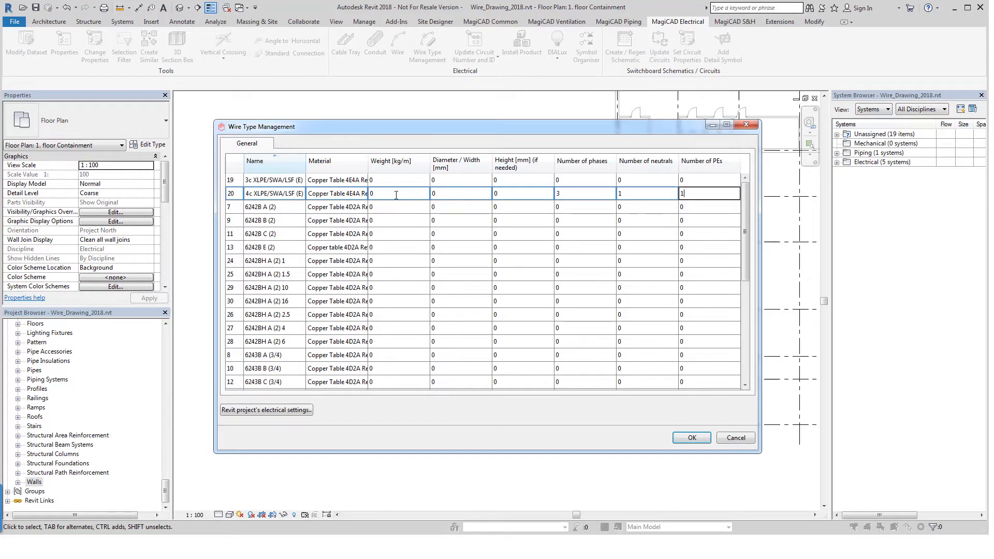
pyautogui.moveTo(362, 399)
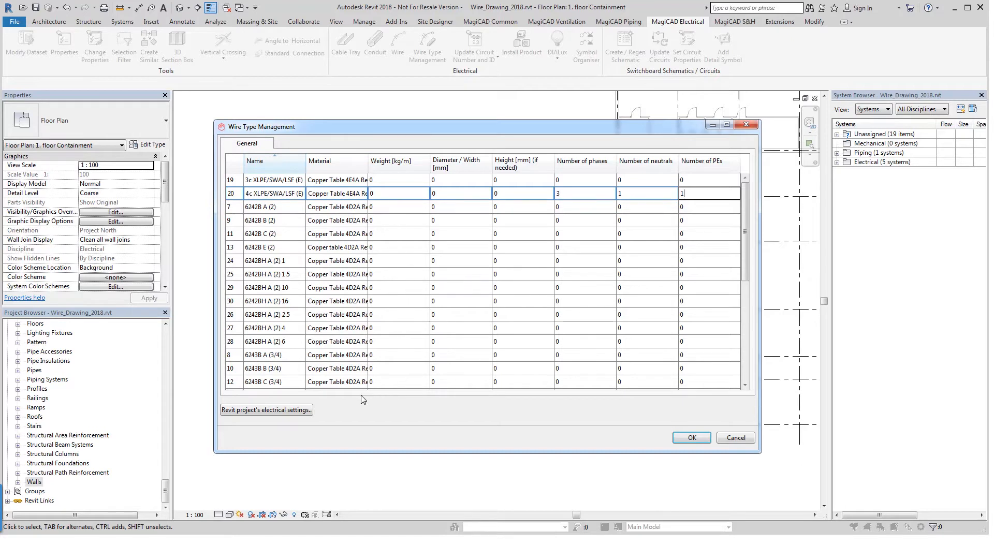
pyautogui.moveTo(266, 410)
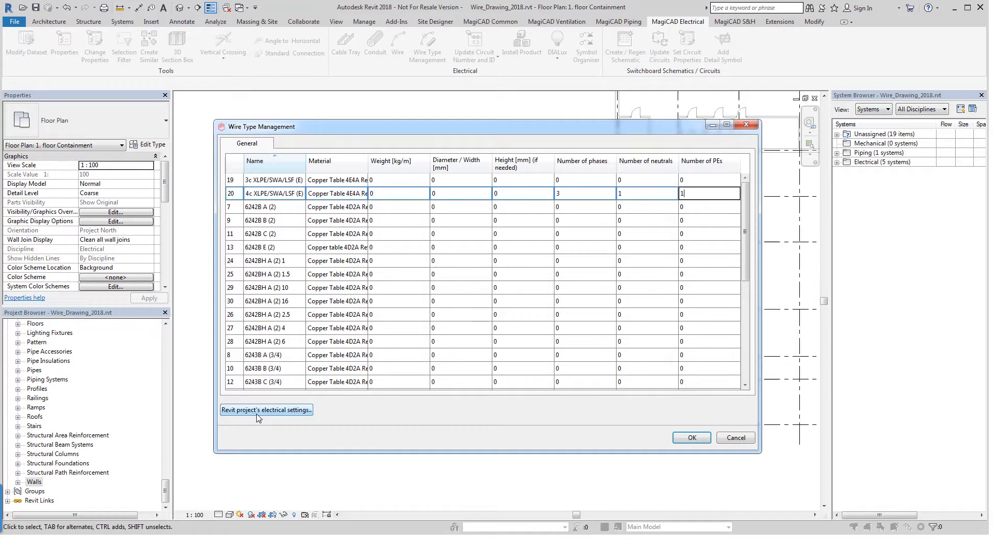
pyautogui.moveTo(266, 418)
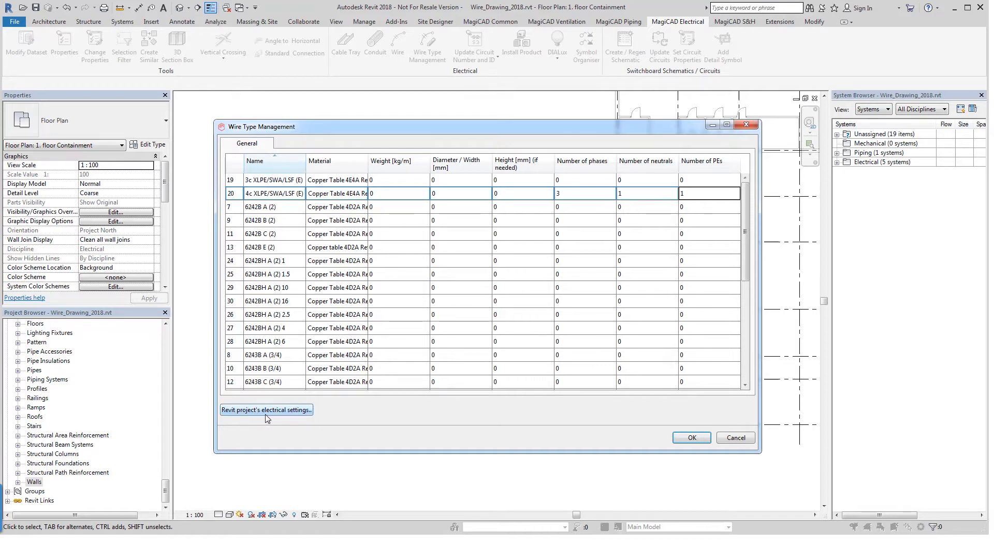
# Go to the Revit project's electrical settings, saving the wire type changes first
pyautogui.click(266, 410)
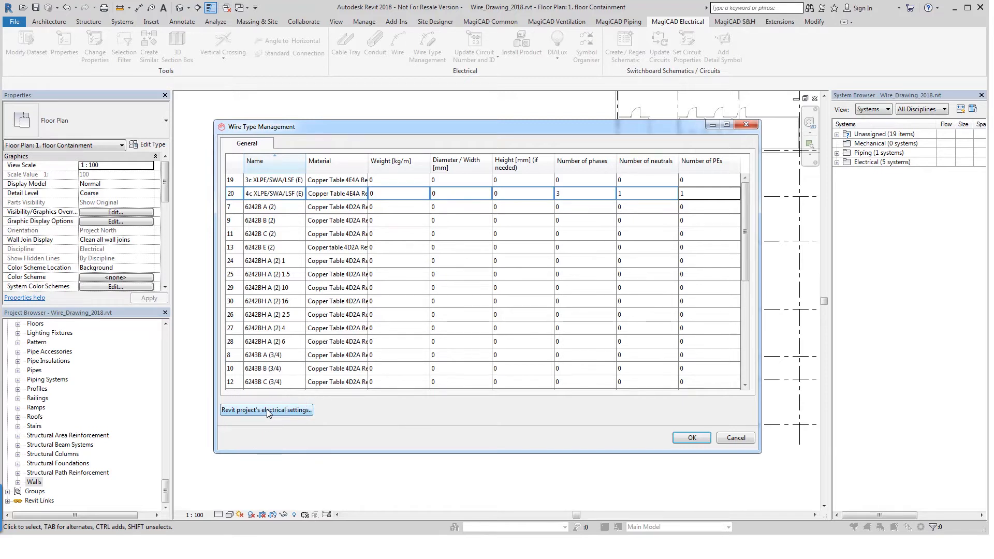
pyautogui.click(266, 410)
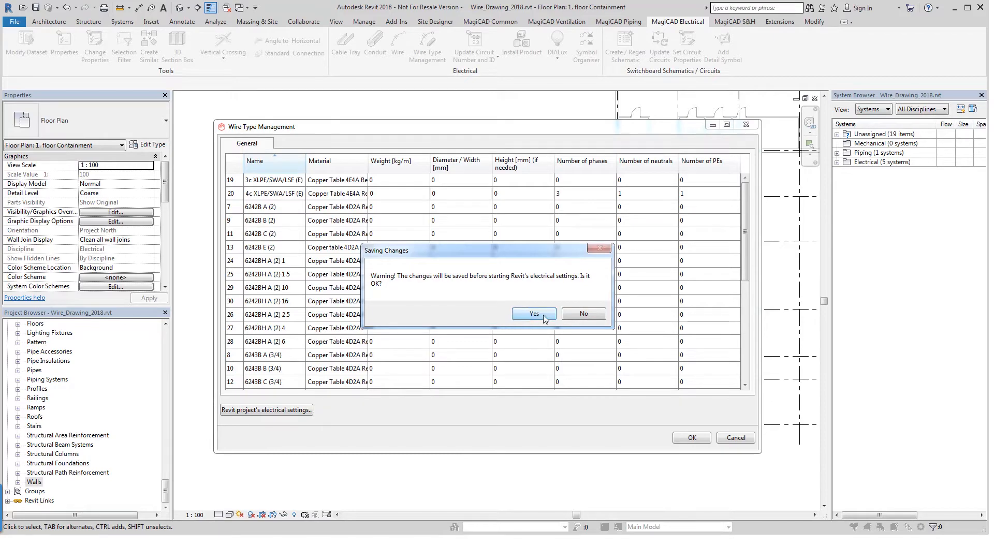
pyautogui.click(533, 314)
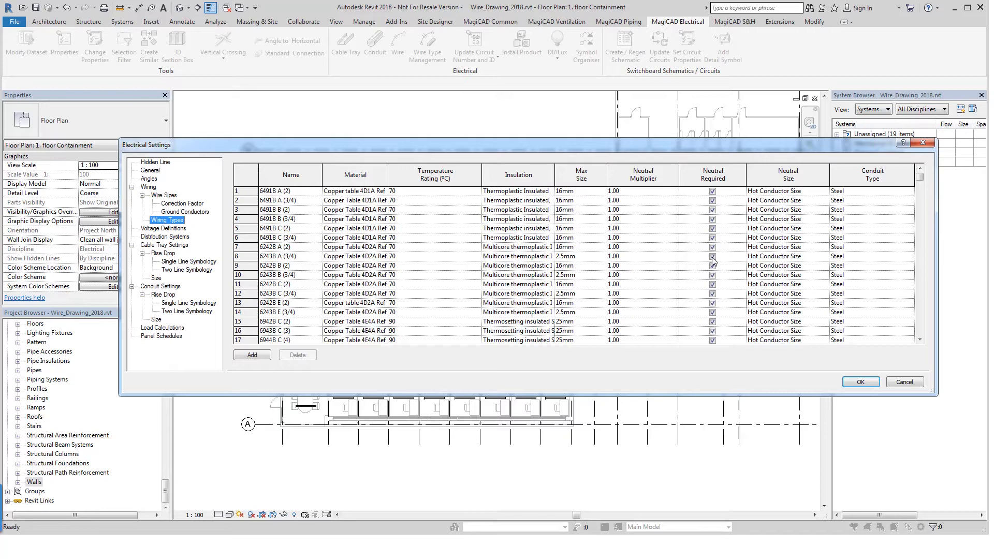
# Add a new wiring type Name 1 and pick a Copper Table material for it
pyautogui.scroll(-3)
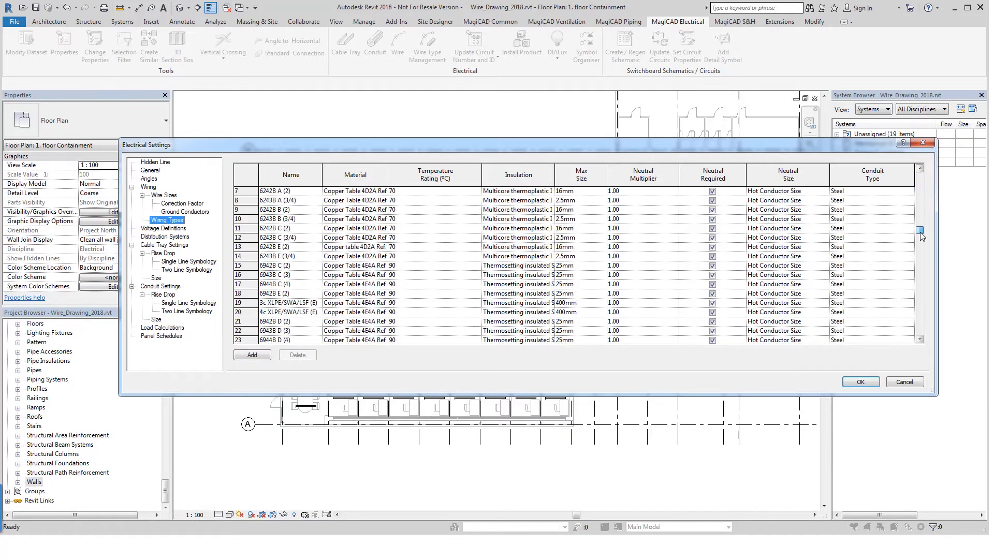
pyautogui.scroll(-3)
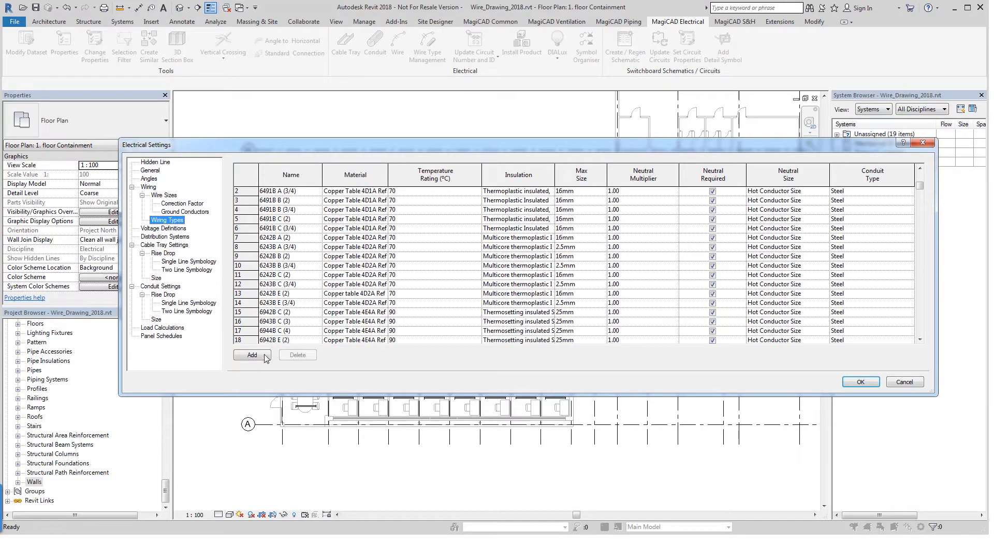
pyautogui.moveTo(508, 277)
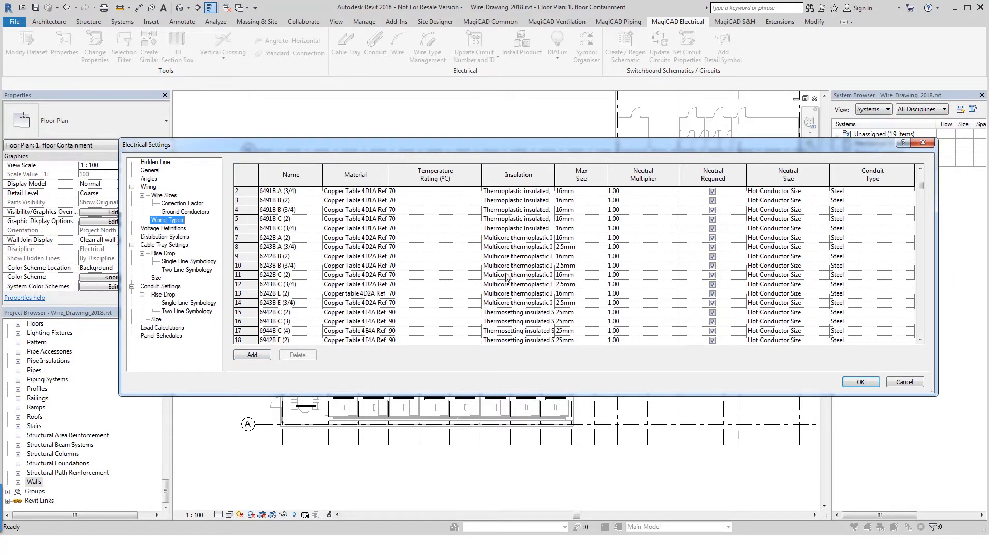
pyautogui.click(252, 354)
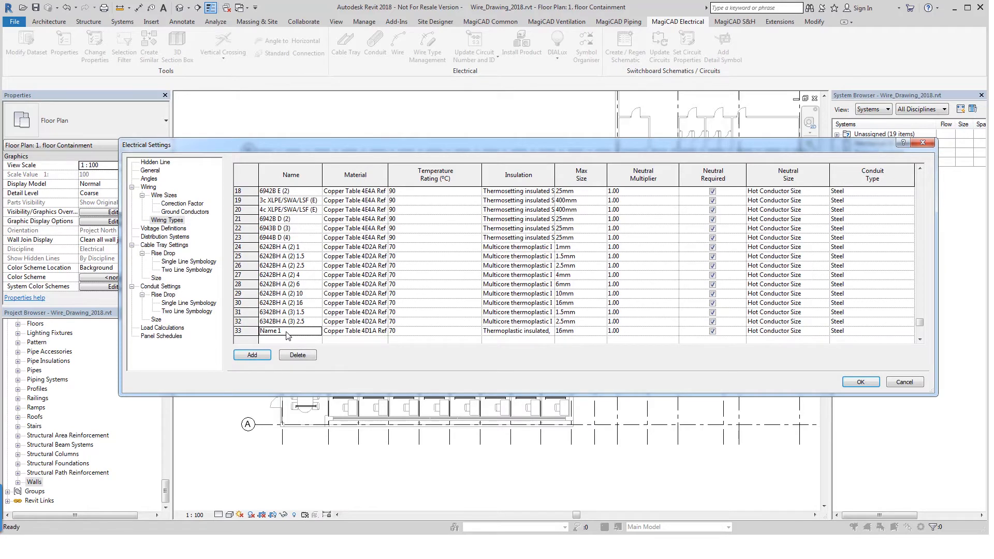
pyautogui.moveTo(284, 326)
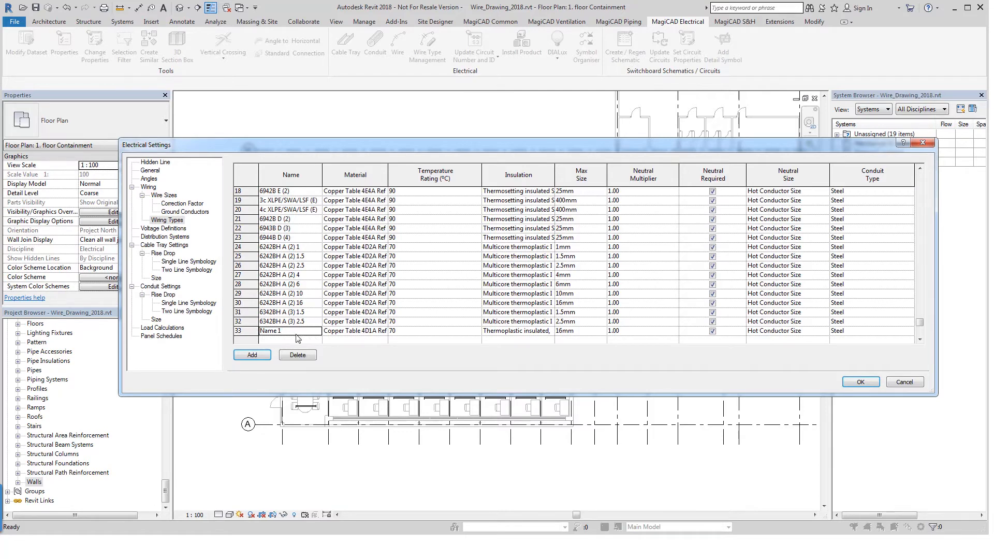
pyautogui.moveTo(292, 332)
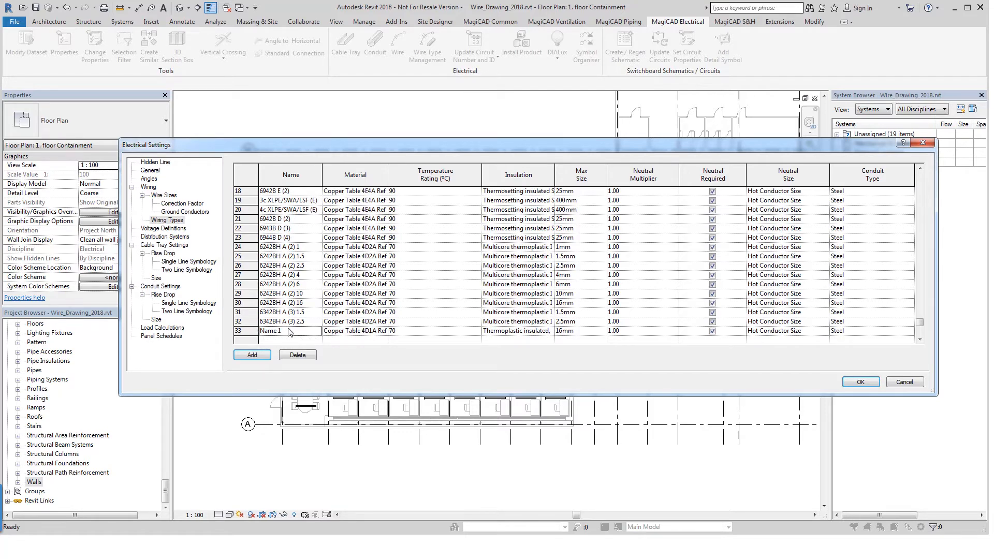
pyautogui.moveTo(353, 335)
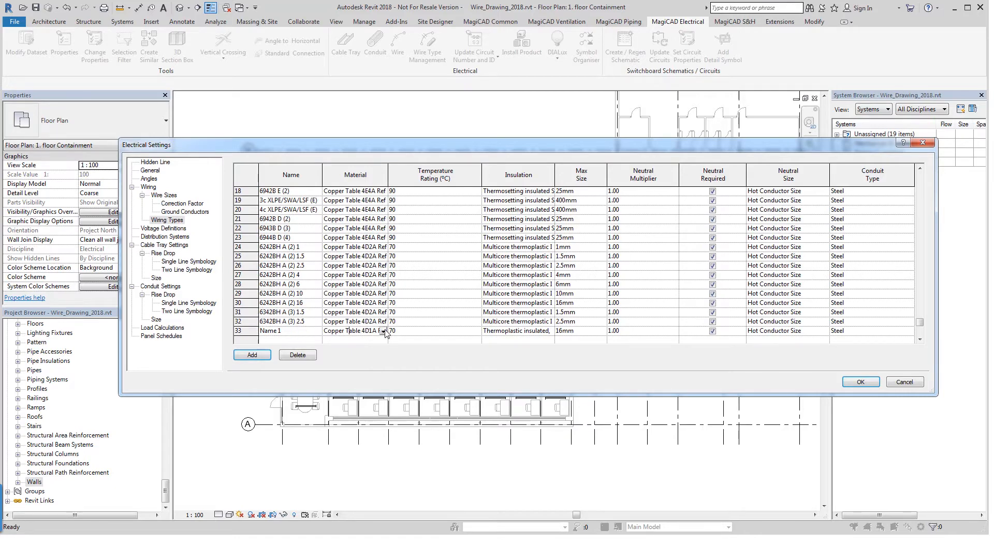
pyautogui.click(383, 331)
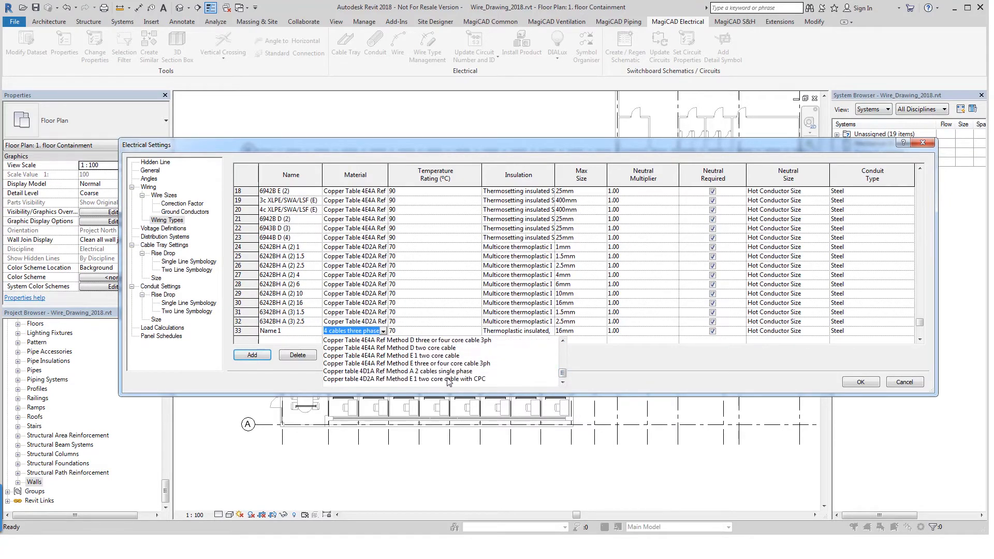
pyautogui.click(403, 379)
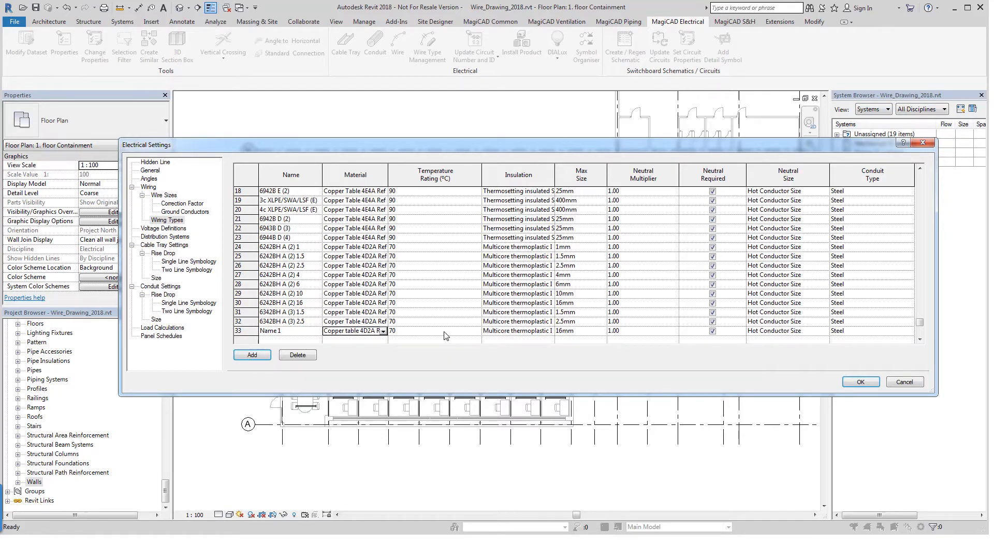
# Set the new type's temperature rating 90, thermosetting insulation and maximum size
pyautogui.click(383, 330)
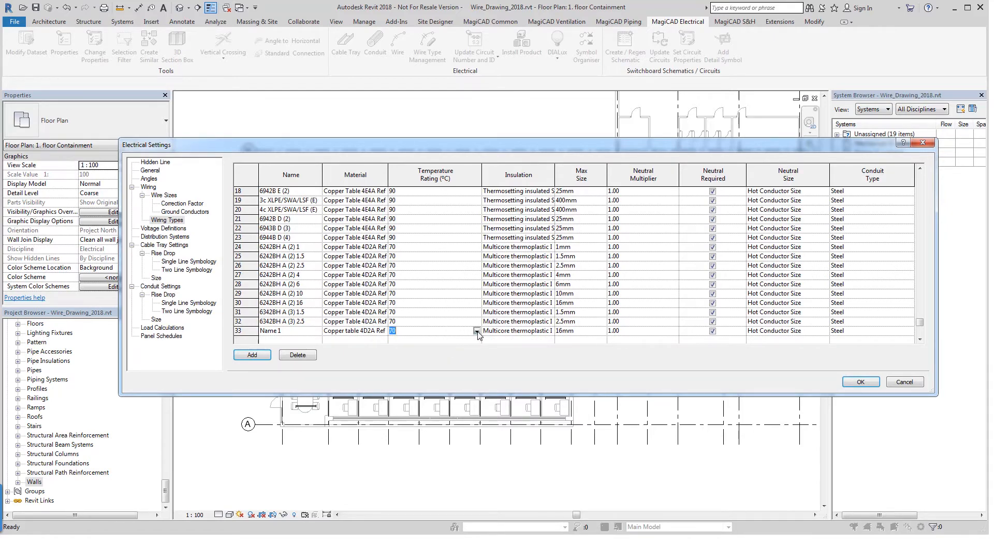
pyautogui.moveTo(375, 334)
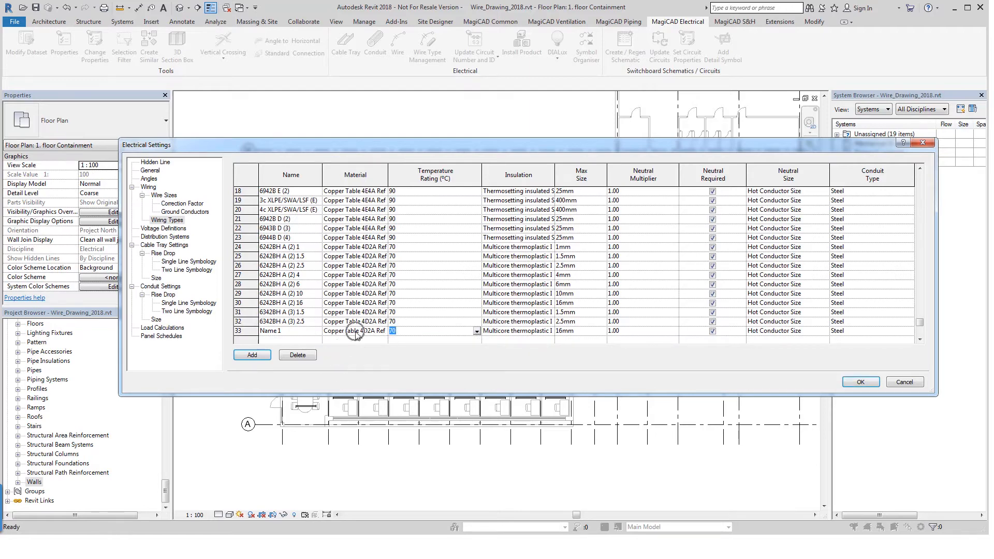
pyautogui.click(473, 330)
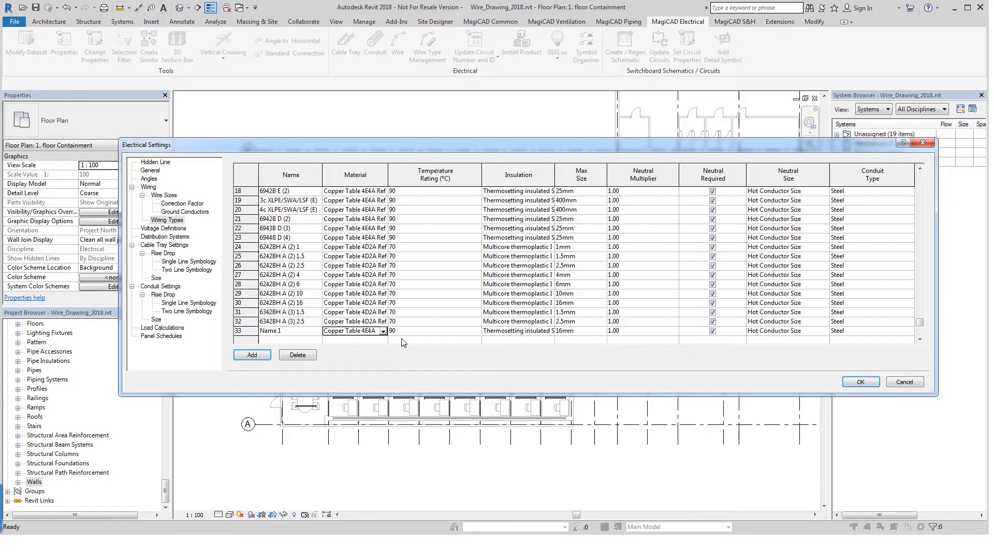
pyautogui.moveTo(514, 339)
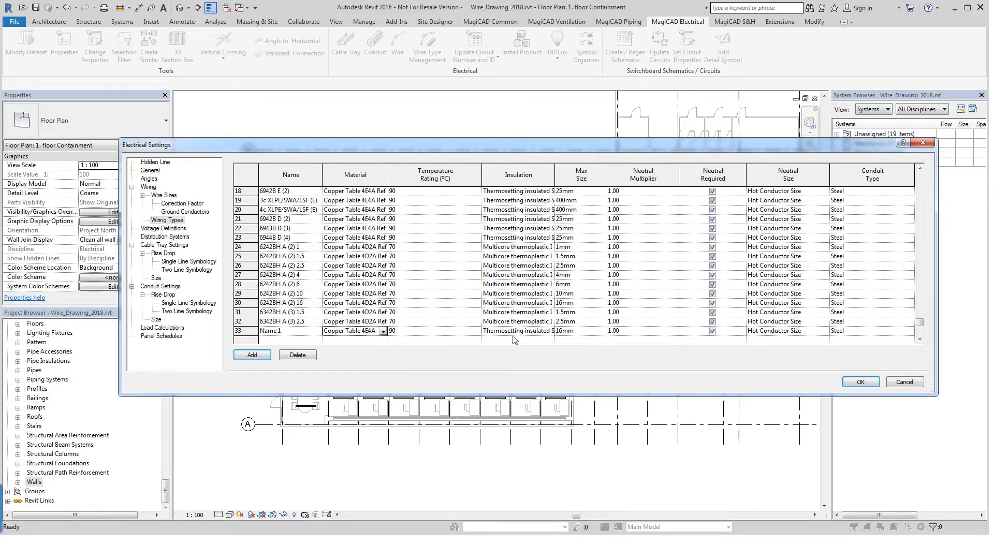
pyautogui.moveTo(528, 335)
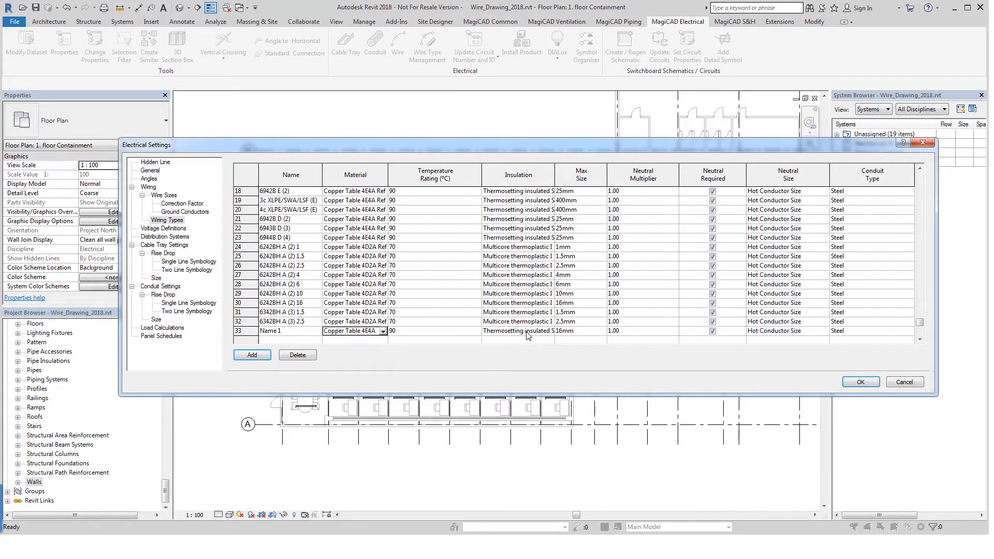
pyautogui.click(517, 330)
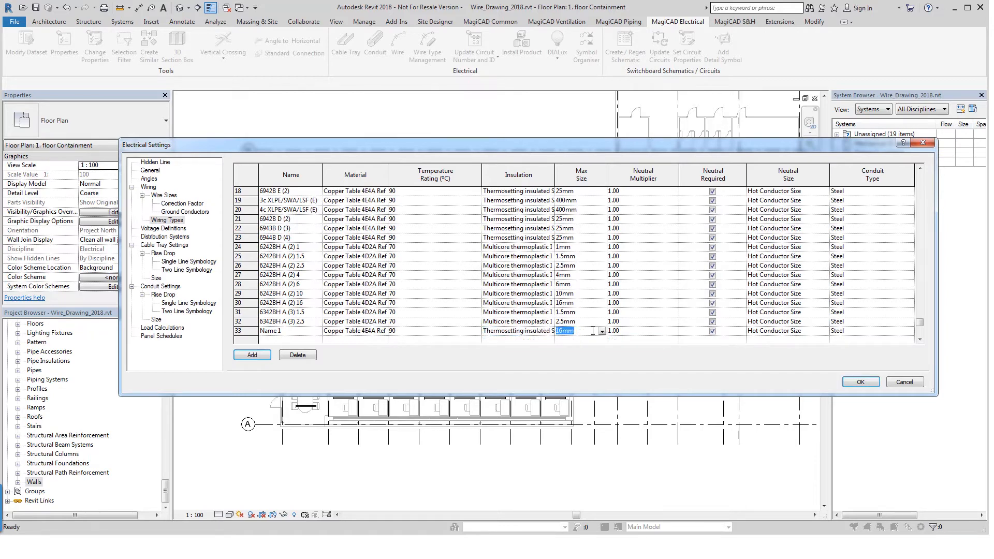
# Change the Name 1 wiring type's Max Size from 16mm to 400mm
pyautogui.click(601, 332)
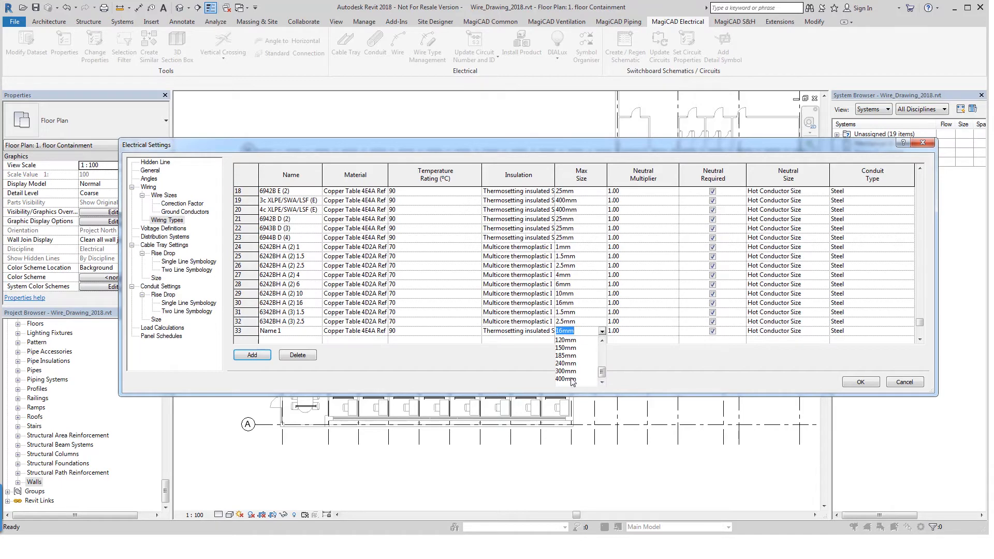
pyautogui.click(564, 379)
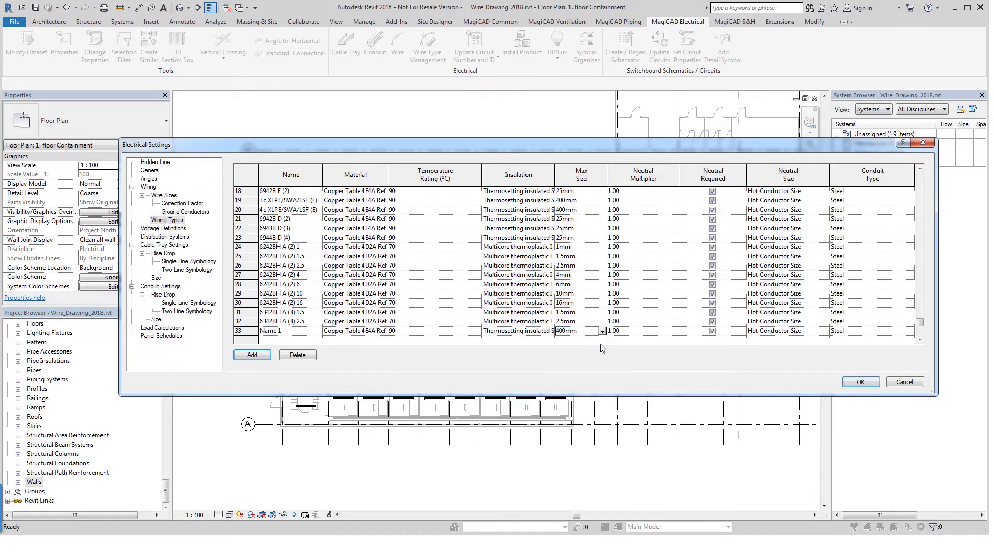
pyautogui.moveTo(758, 334)
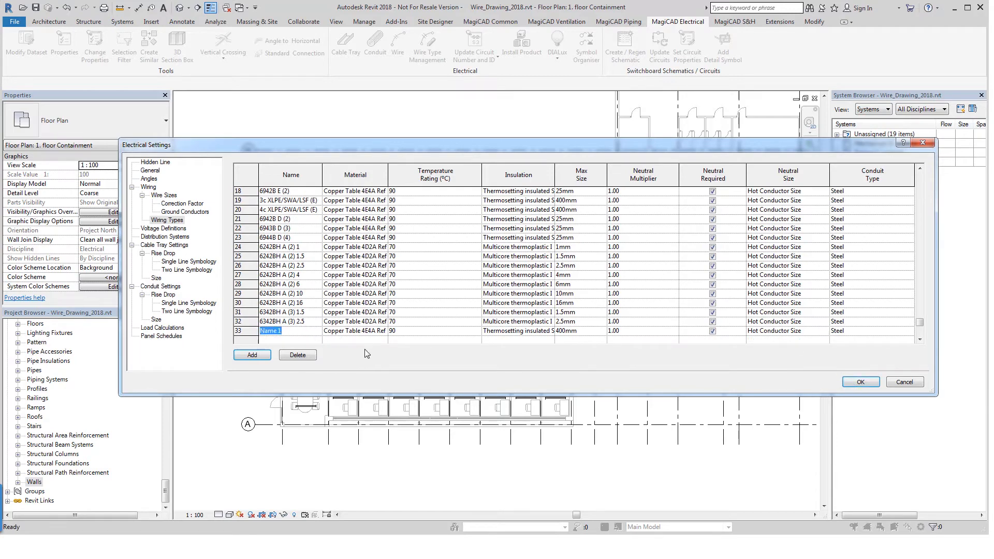
pyautogui.moveTo(331, 343)
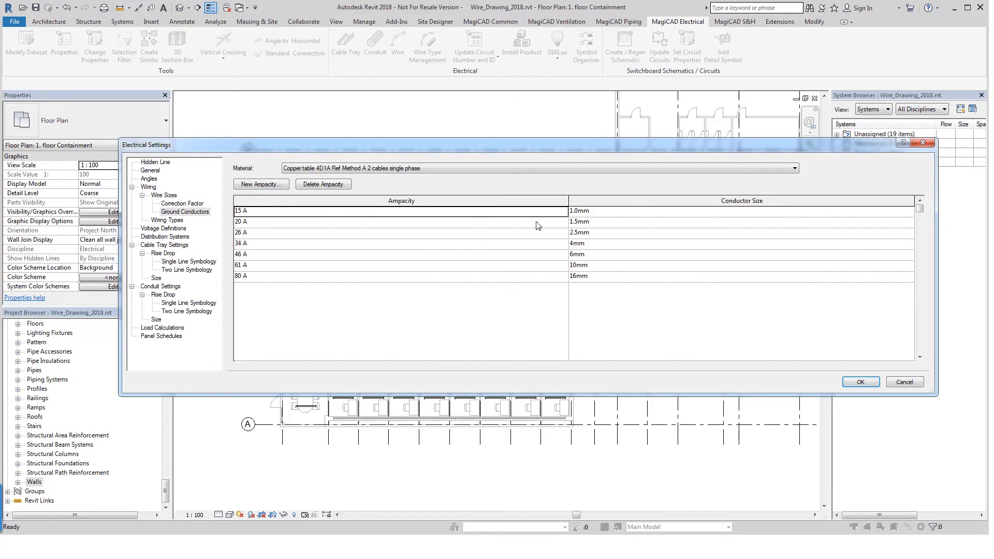
pyautogui.moveTo(301, 224)
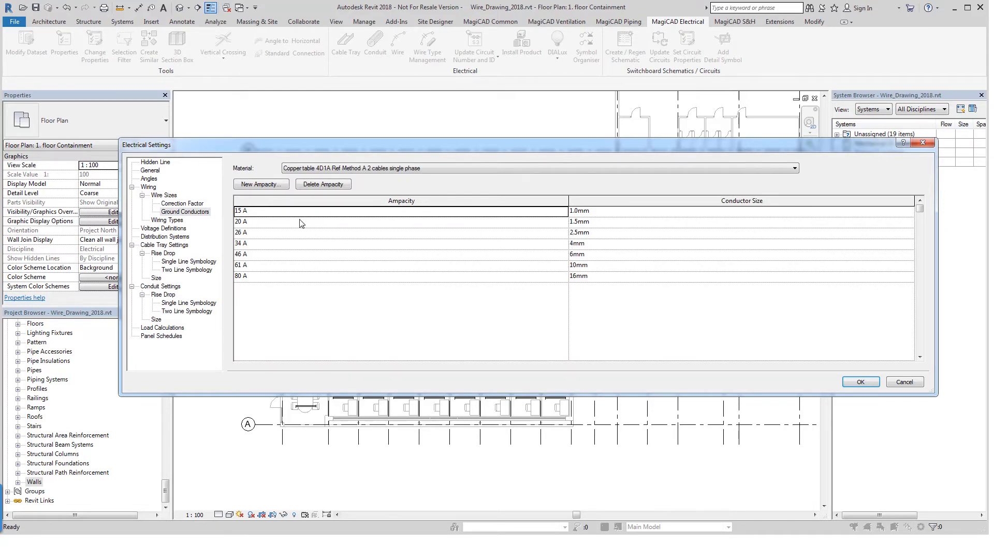
pyautogui.moveTo(293, 221)
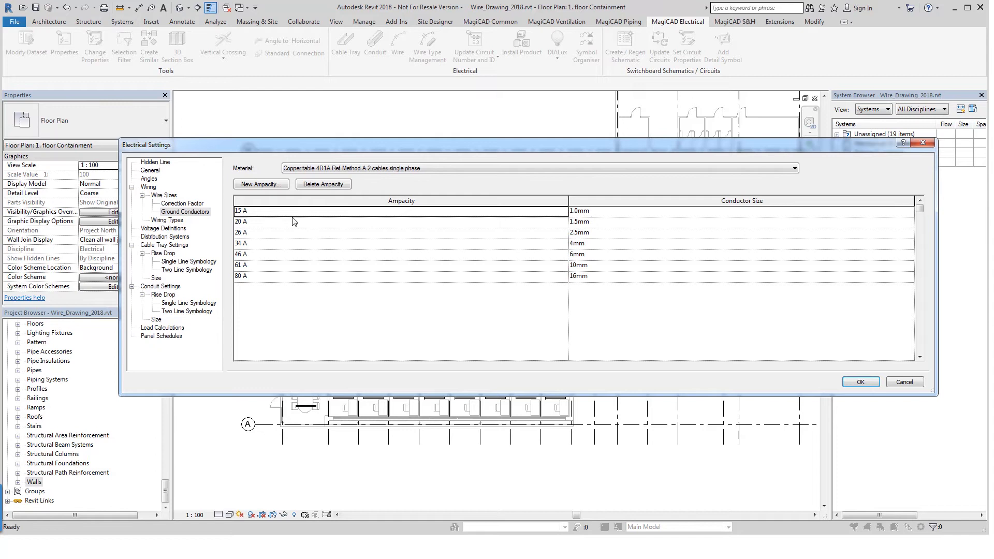
pyautogui.moveTo(314, 279)
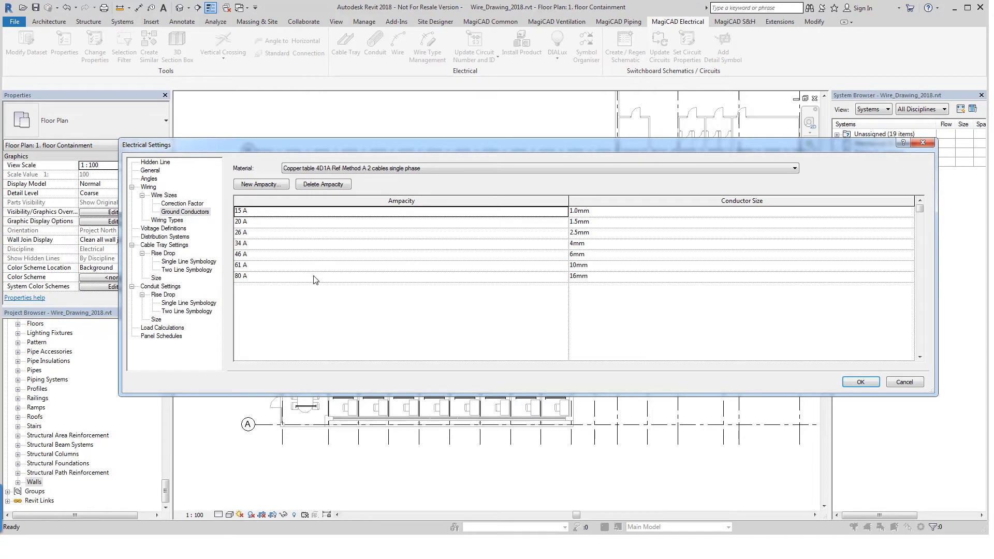
# Under Ground Conductors, choose the Coppertable 4D2A Ref Method E 1 two core cable with CPC material
pyautogui.click(793, 167)
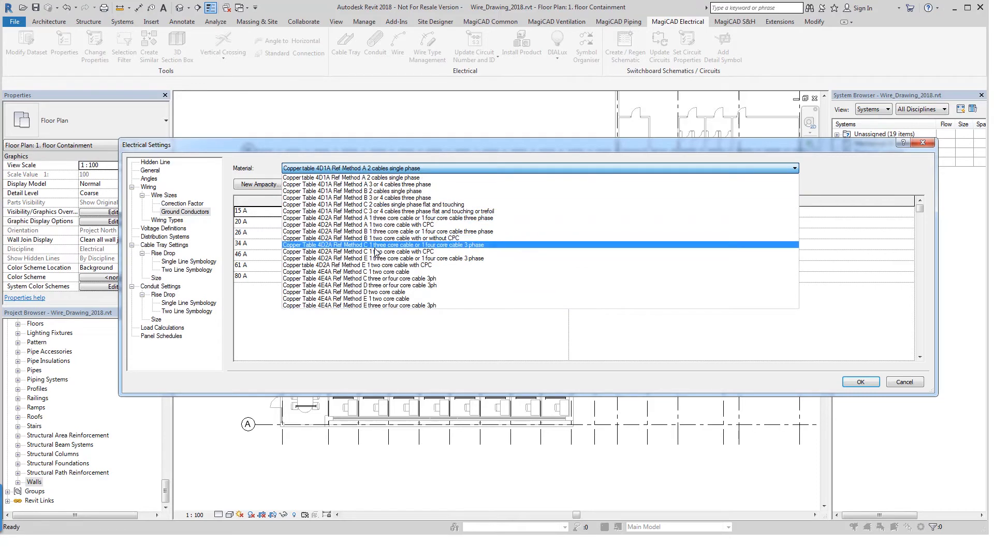
pyautogui.click(349, 265)
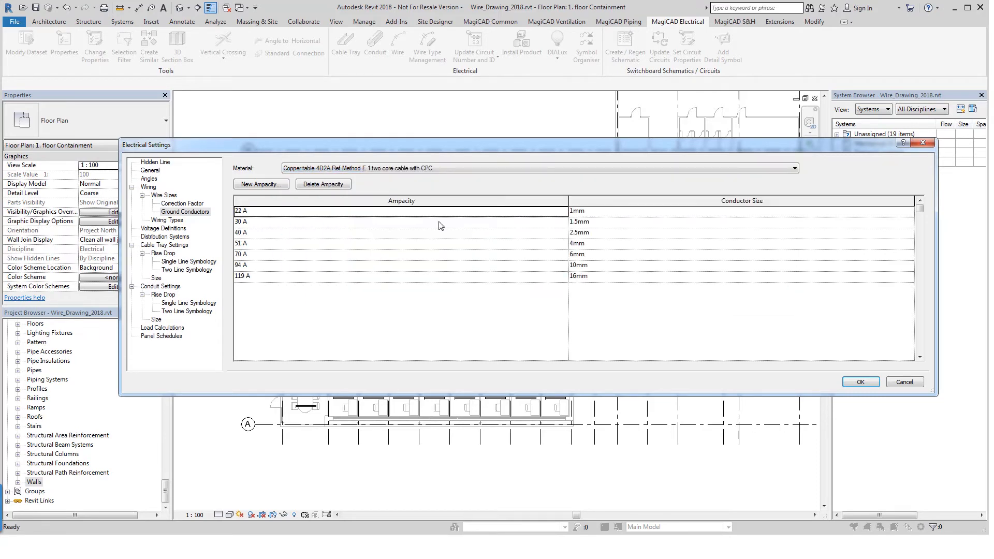
pyautogui.moveTo(609, 220)
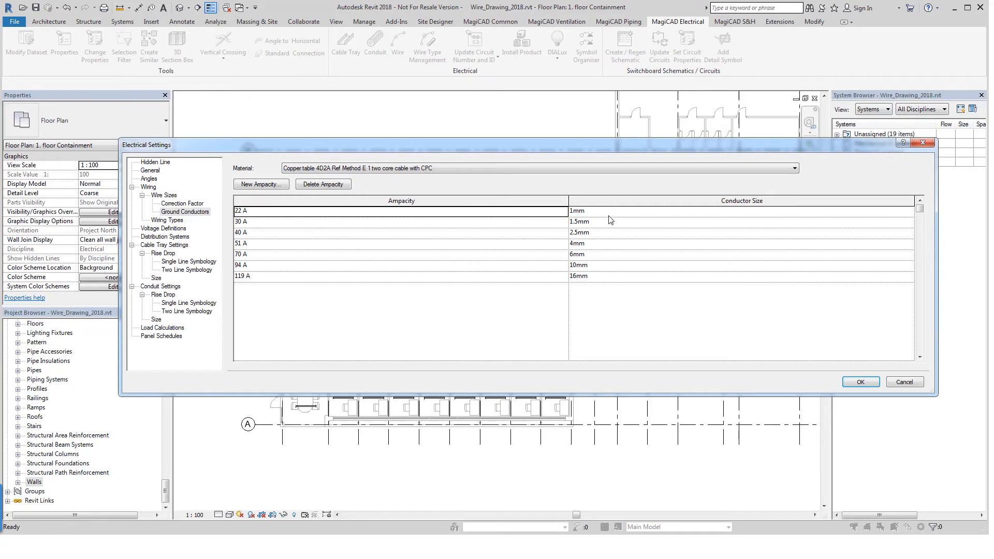
pyautogui.moveTo(604, 281)
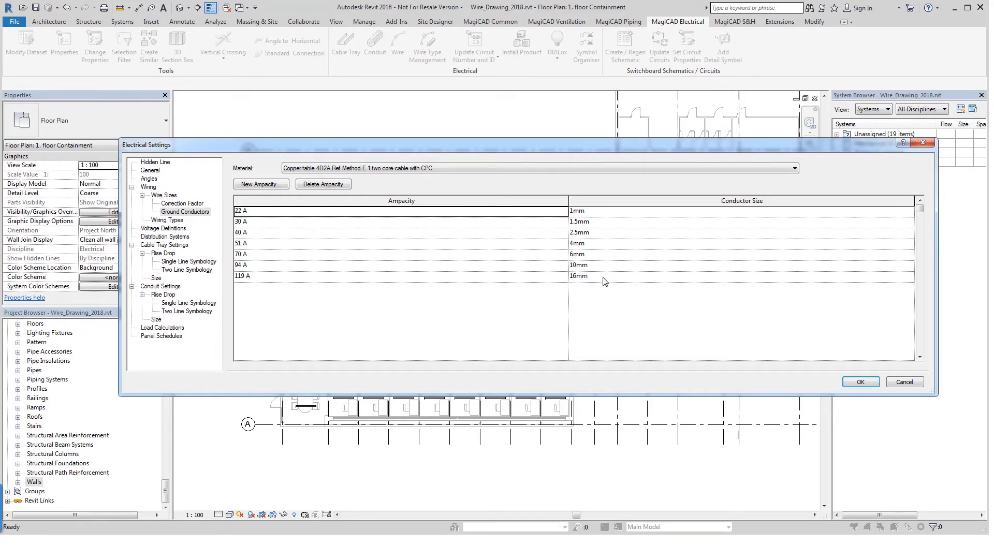
pyautogui.moveTo(275, 236)
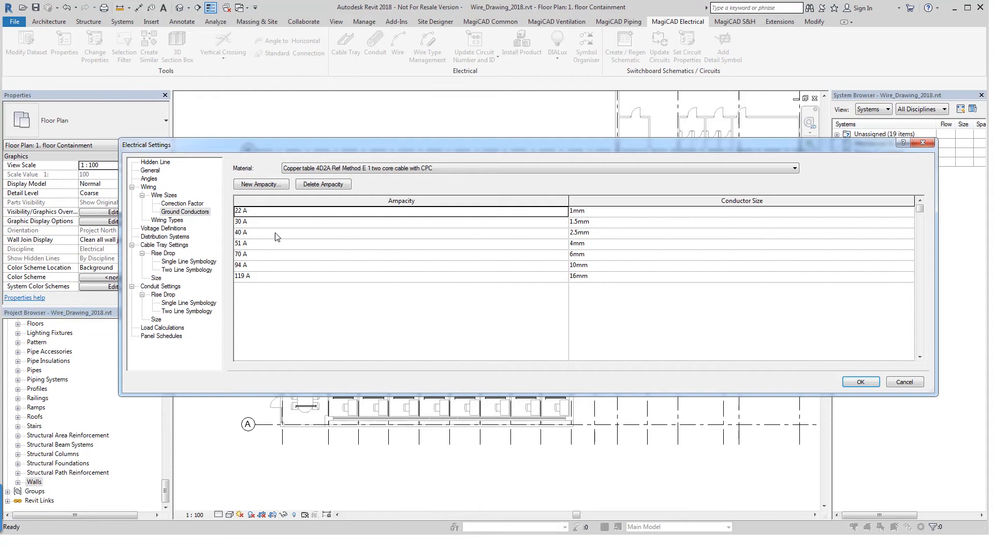
pyautogui.moveTo(180, 206)
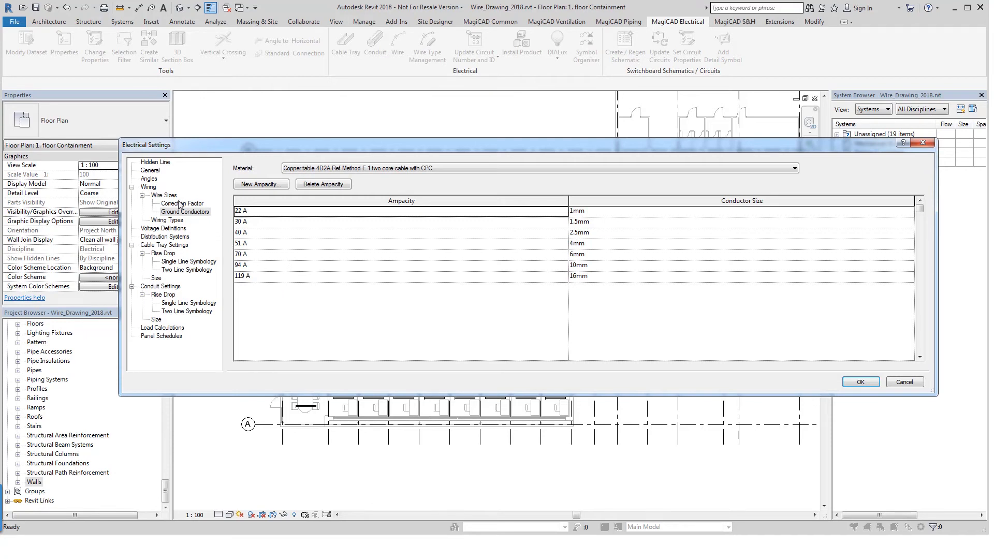
# Review the Wire Sizes ampacity, size and diameter table for 4D1A Method A single-phase copper
pyautogui.click(162, 194)
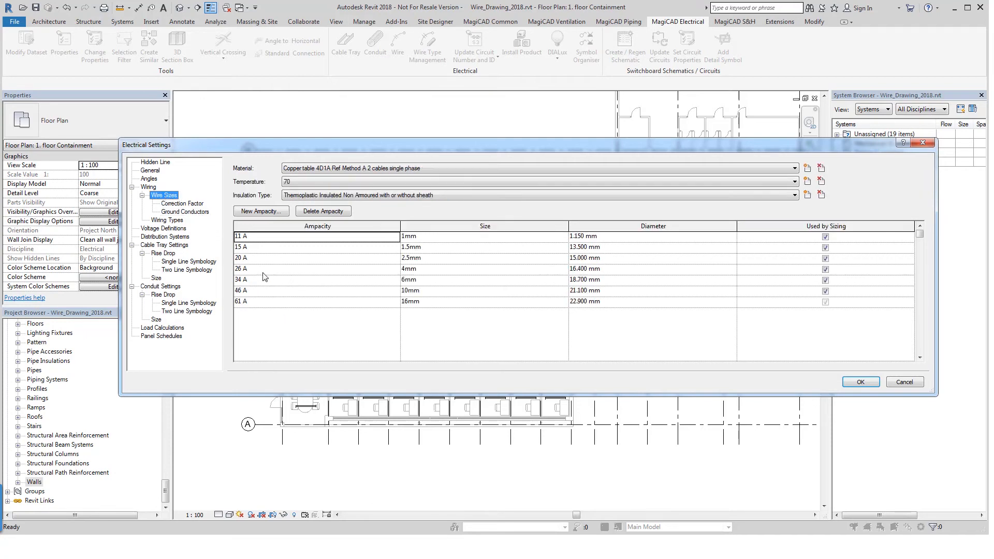
pyautogui.moveTo(272, 297)
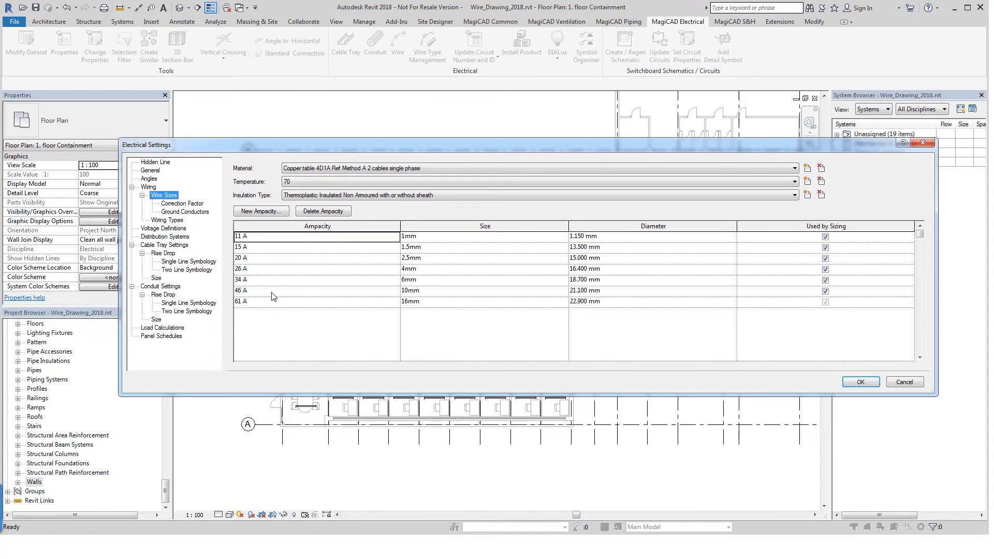
pyautogui.moveTo(298, 297)
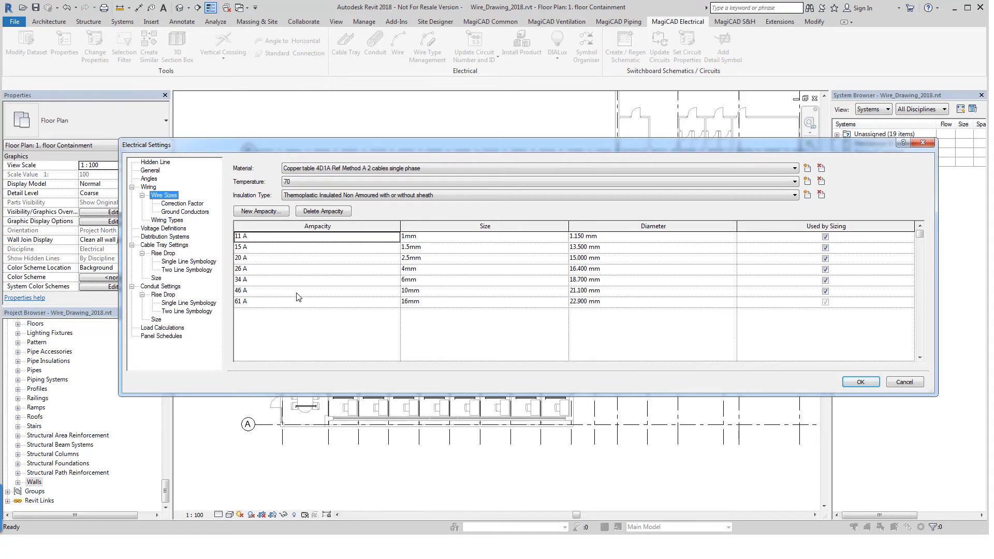
pyautogui.moveTo(308, 235)
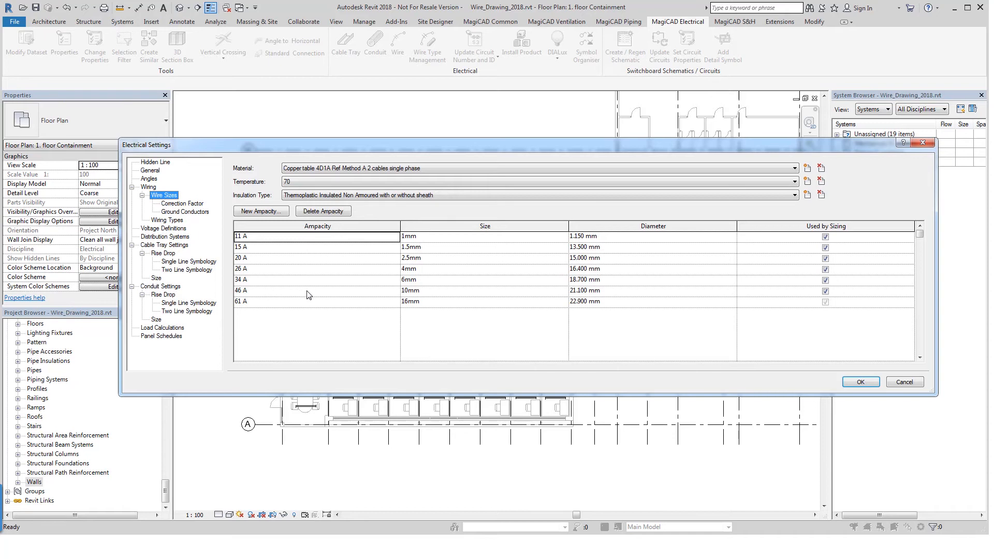
pyautogui.moveTo(439, 295)
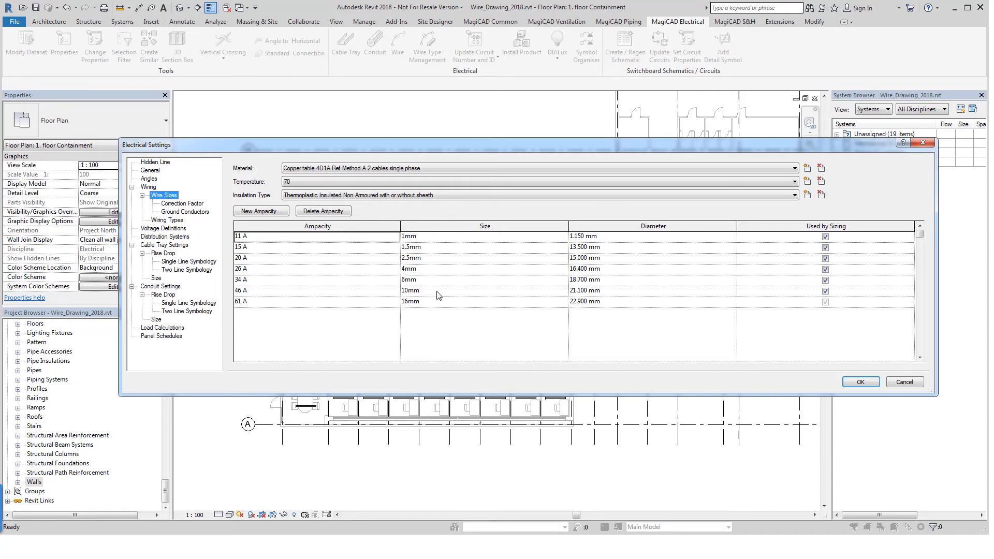
pyautogui.moveTo(436, 246)
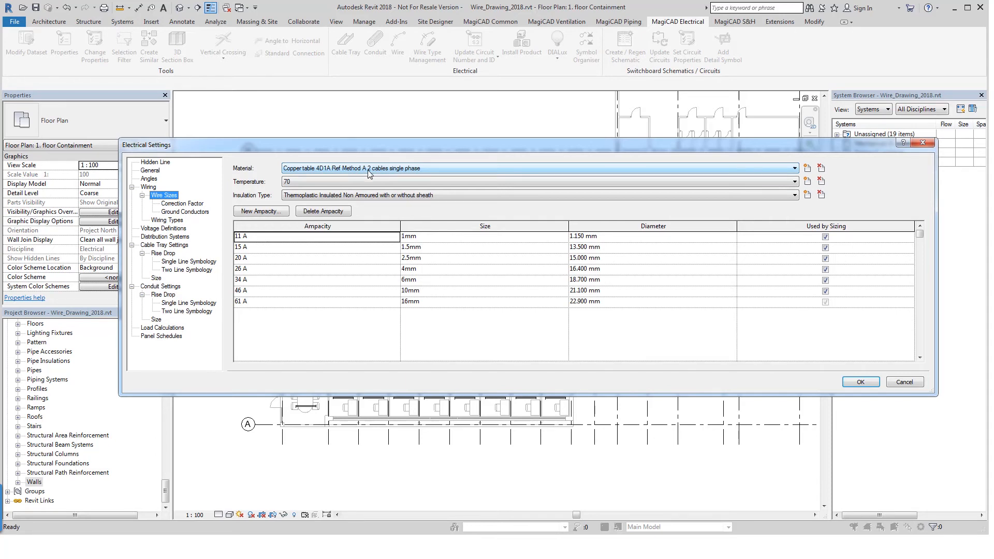
pyautogui.moveTo(494, 299)
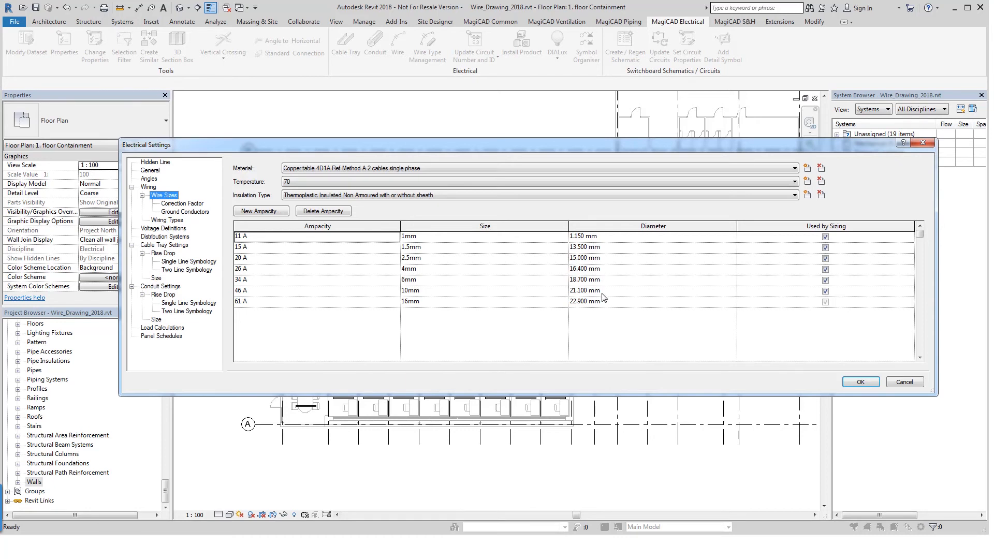
pyautogui.moveTo(605, 293)
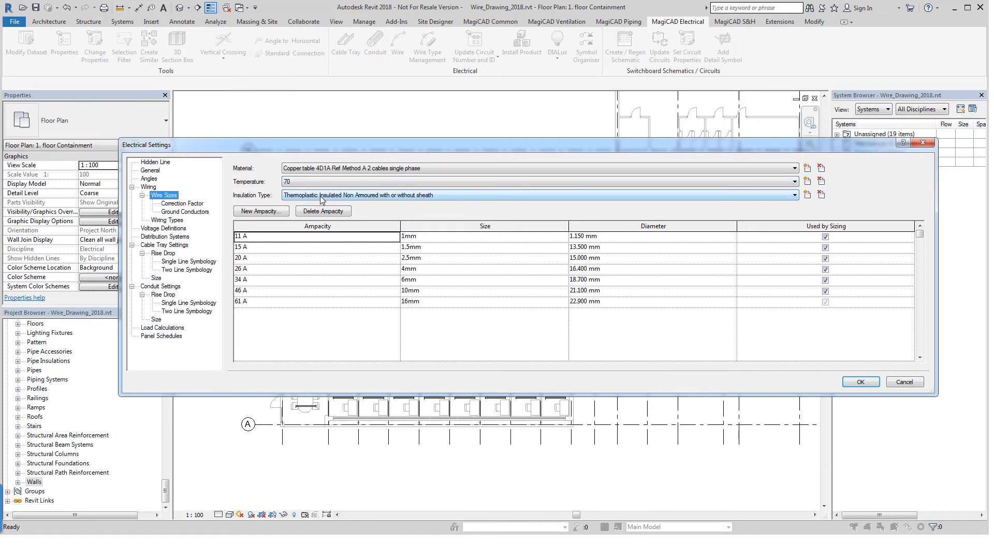
pyautogui.moveTo(379, 199)
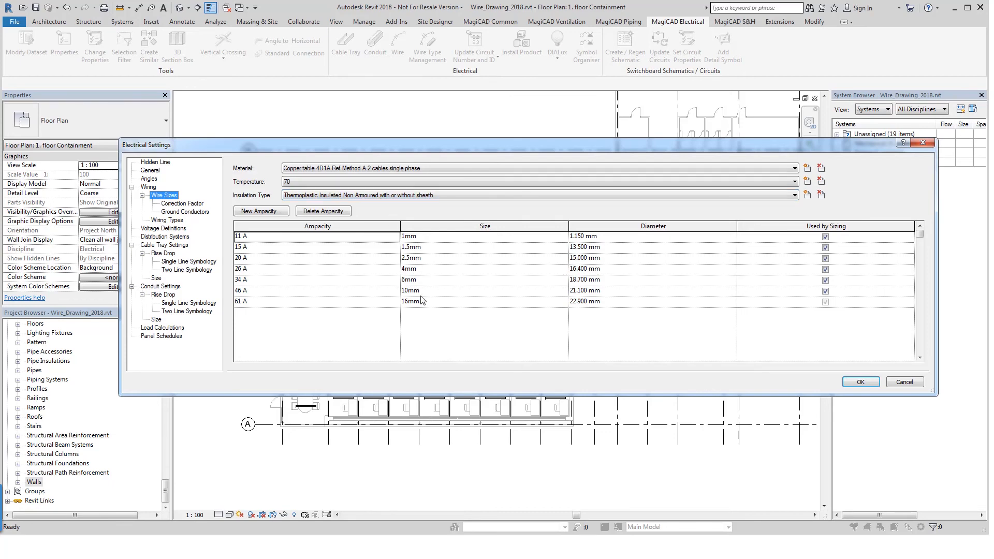
pyautogui.moveTo(678, 374)
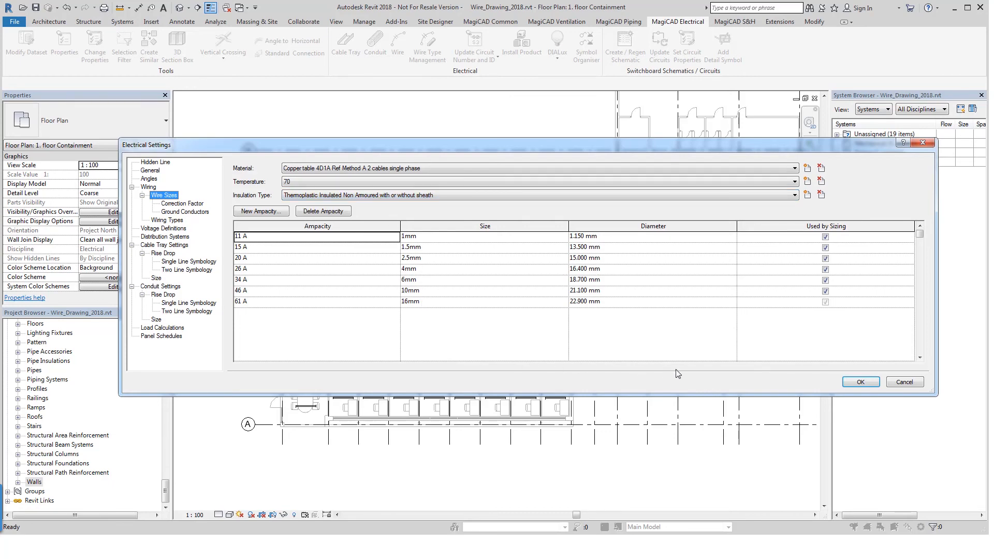
# Close Electrical Settings with OK and reopen MagiCAD's Wire Type Management list
pyautogui.click(859, 382)
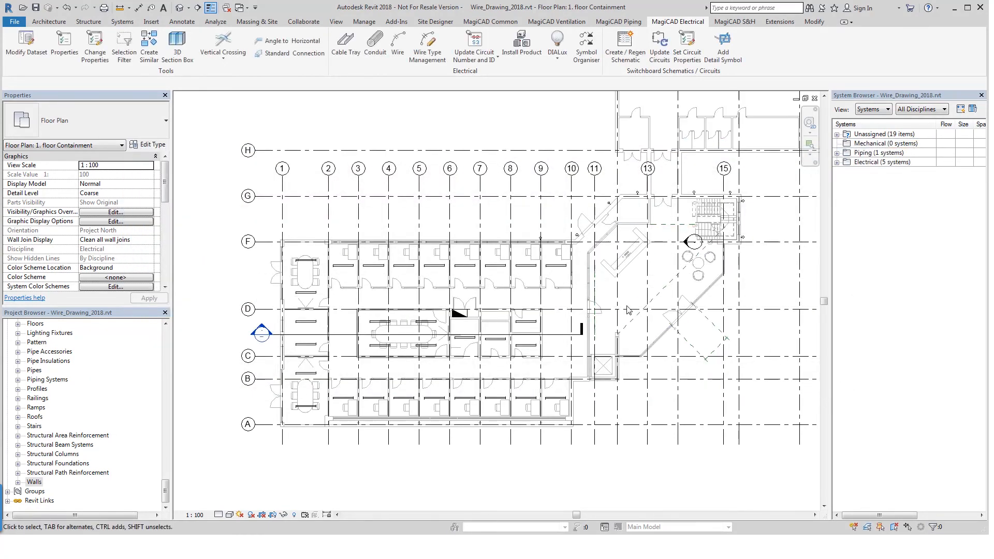
pyautogui.click(426, 44)
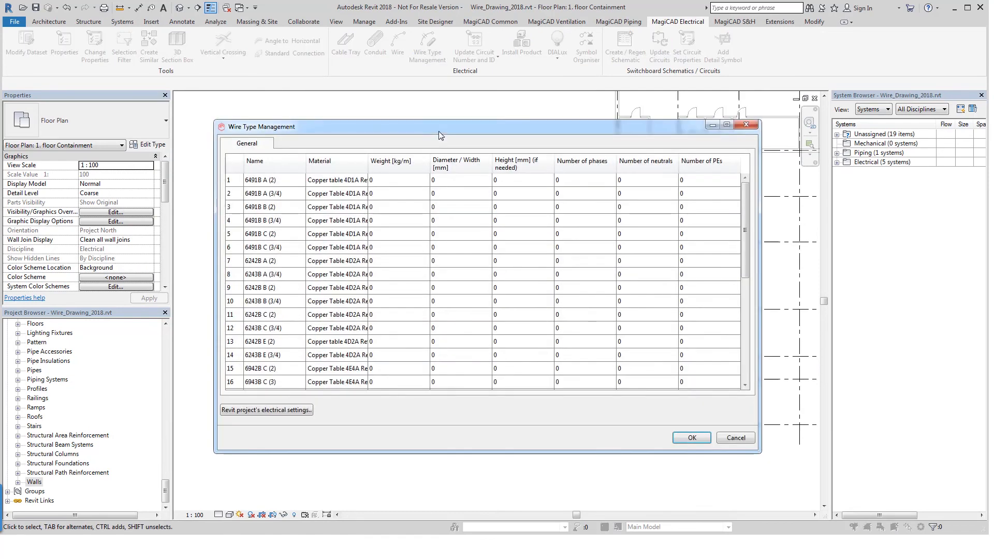
pyautogui.moveTo(483, 406)
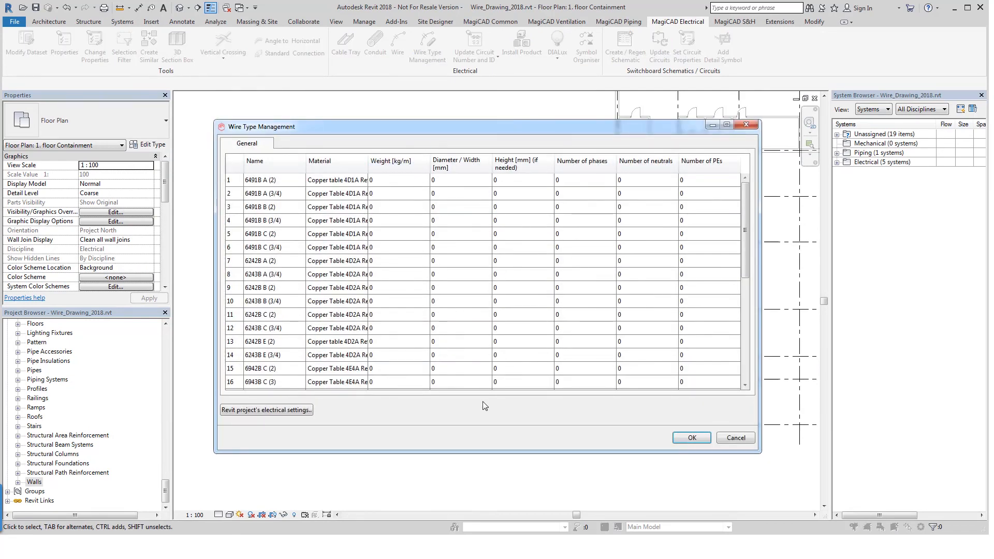
pyautogui.moveTo(692, 437)
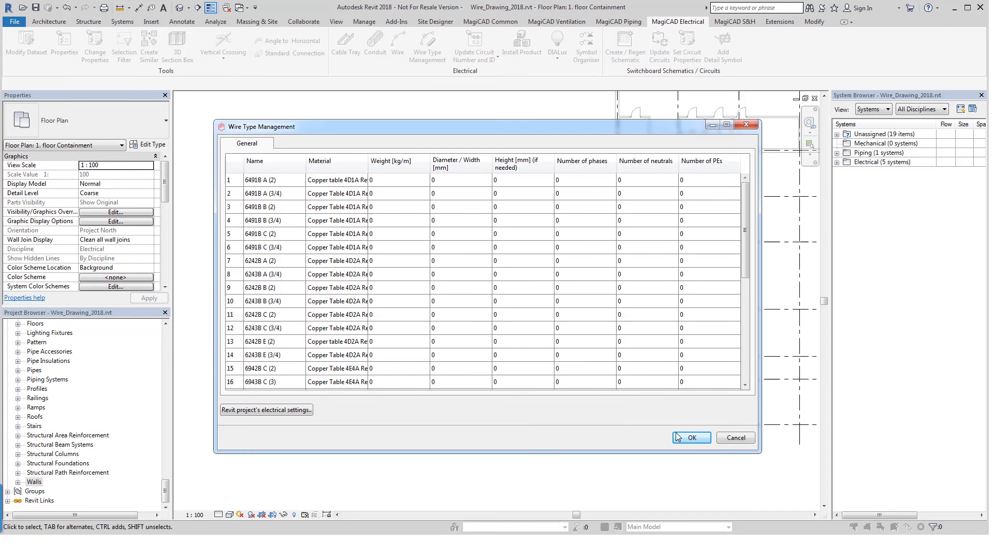
pyautogui.moveTo(570, 440)
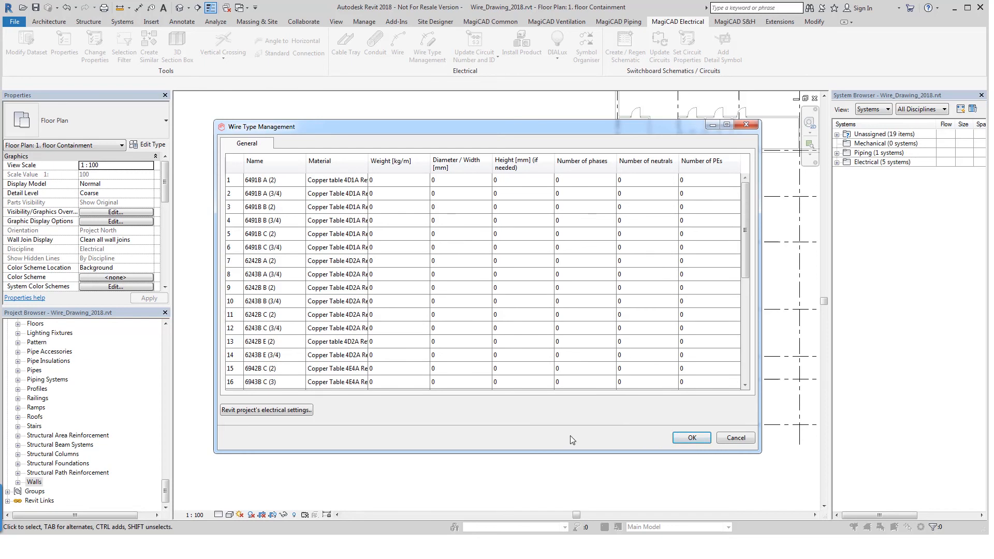